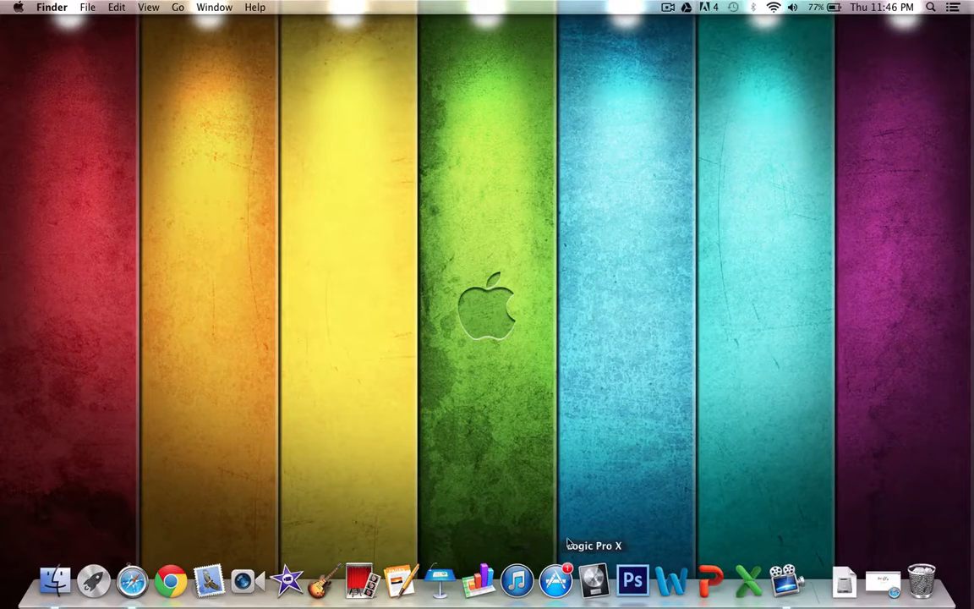
mouse_move(519, 357)
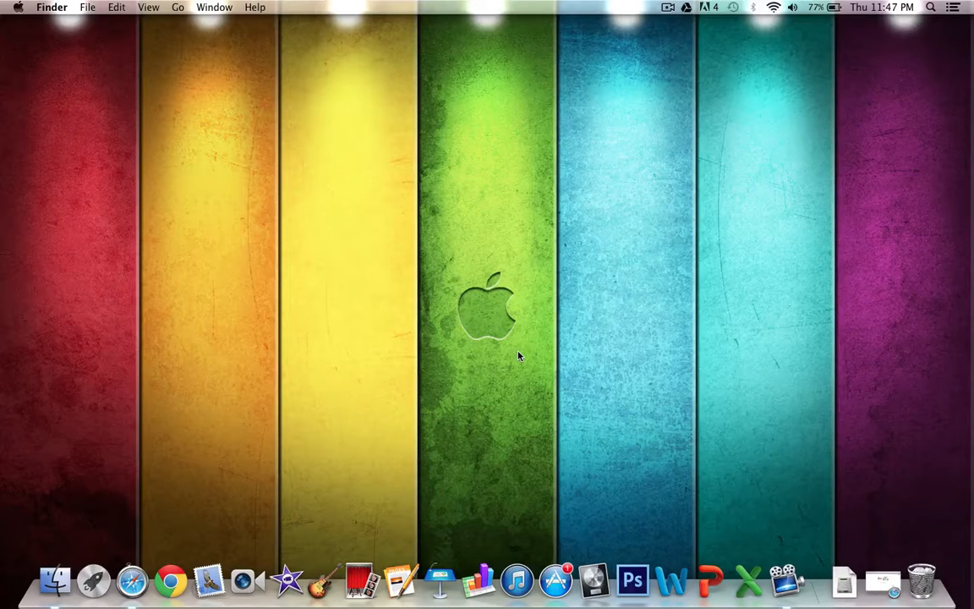
- In the App Store, search 'angry birds' and open the Angry Birds Space page
click(555, 581)
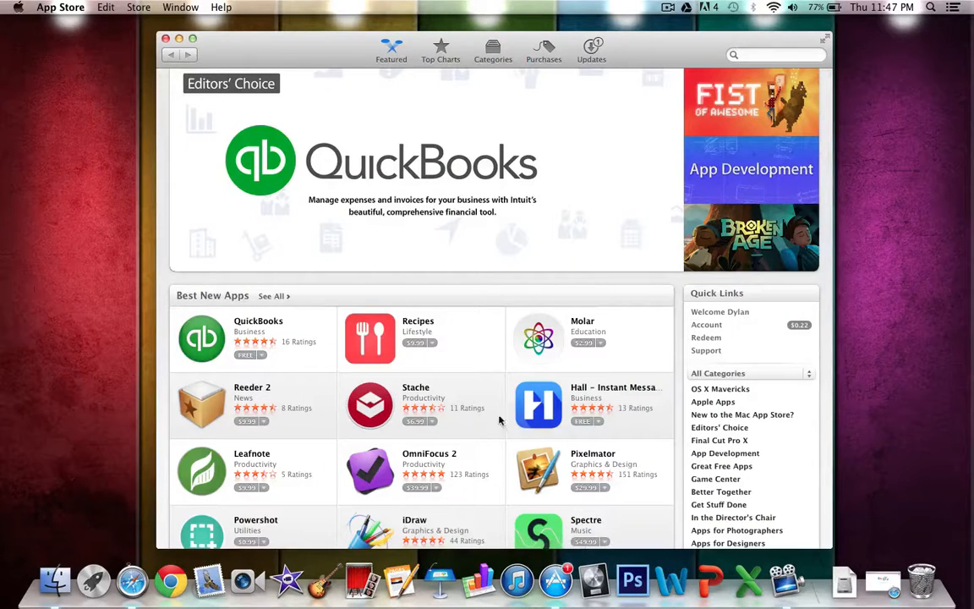
mouse_move(772, 49)
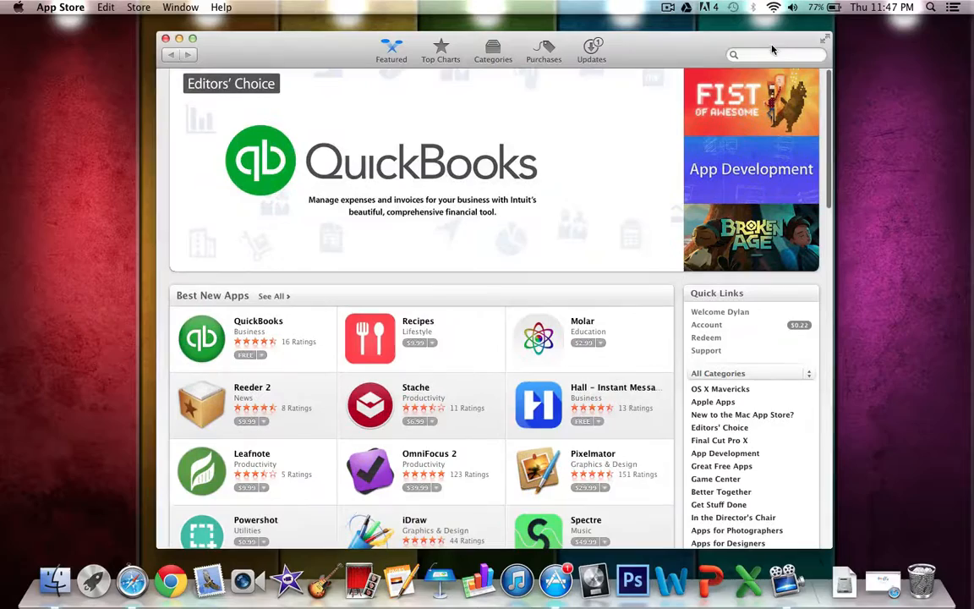
scroll(down, 3)
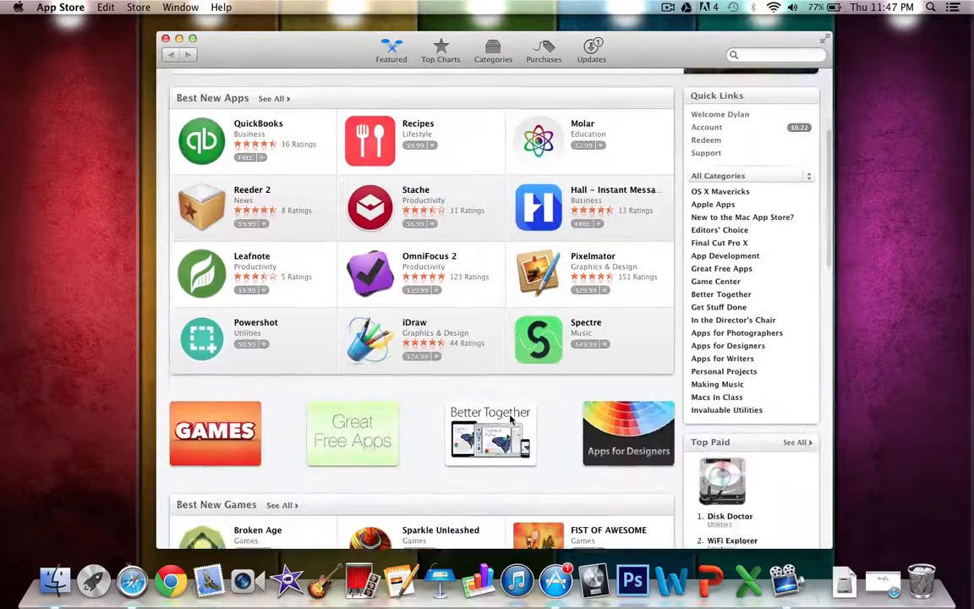
scroll(down, 3)
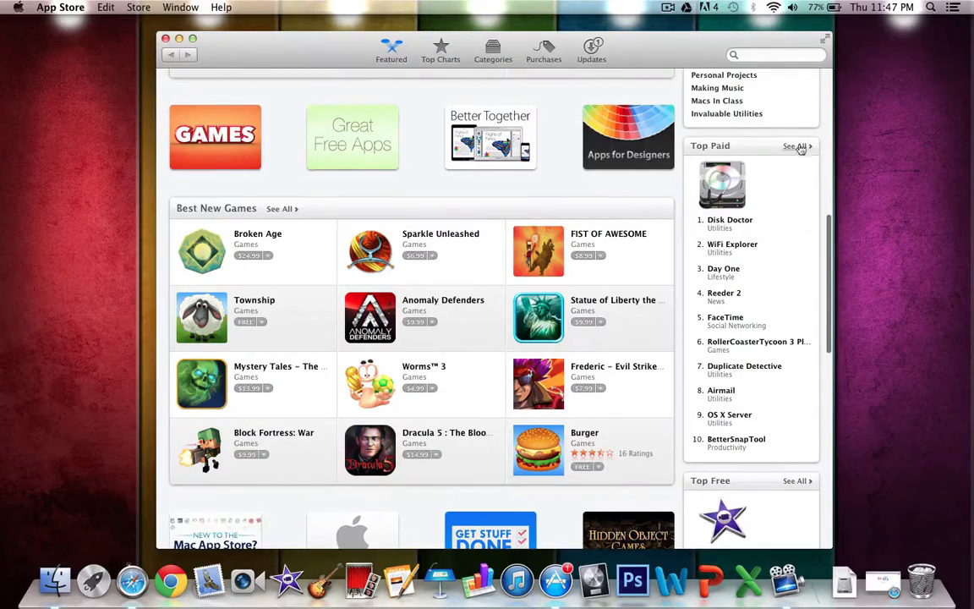
scroll(down, 3)
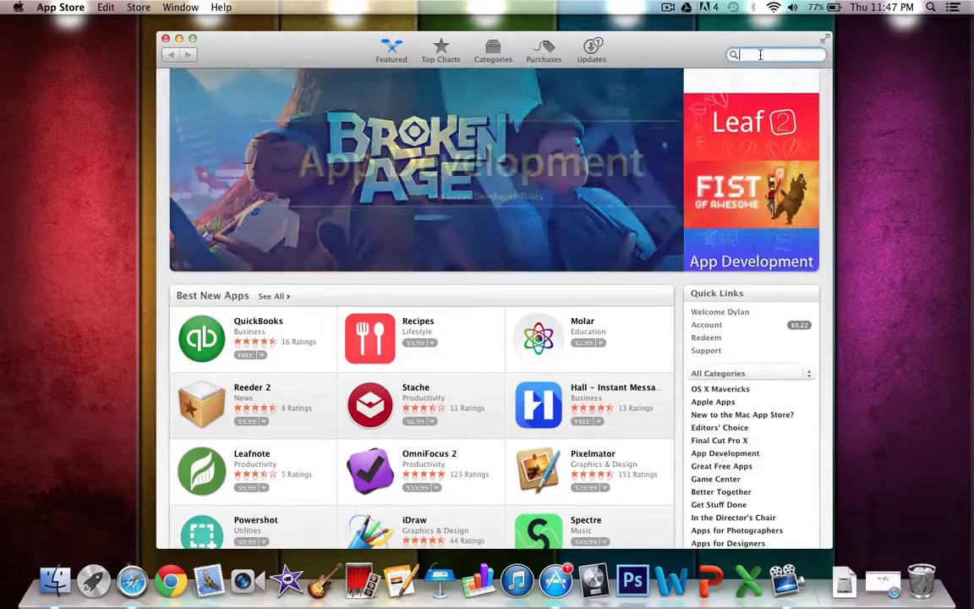
text(ang)
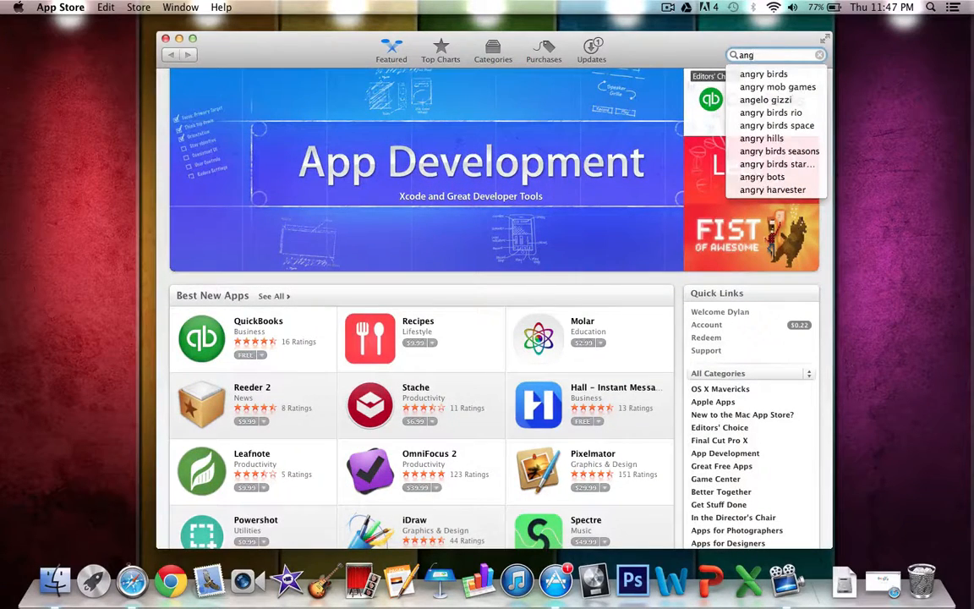
click(764, 73)
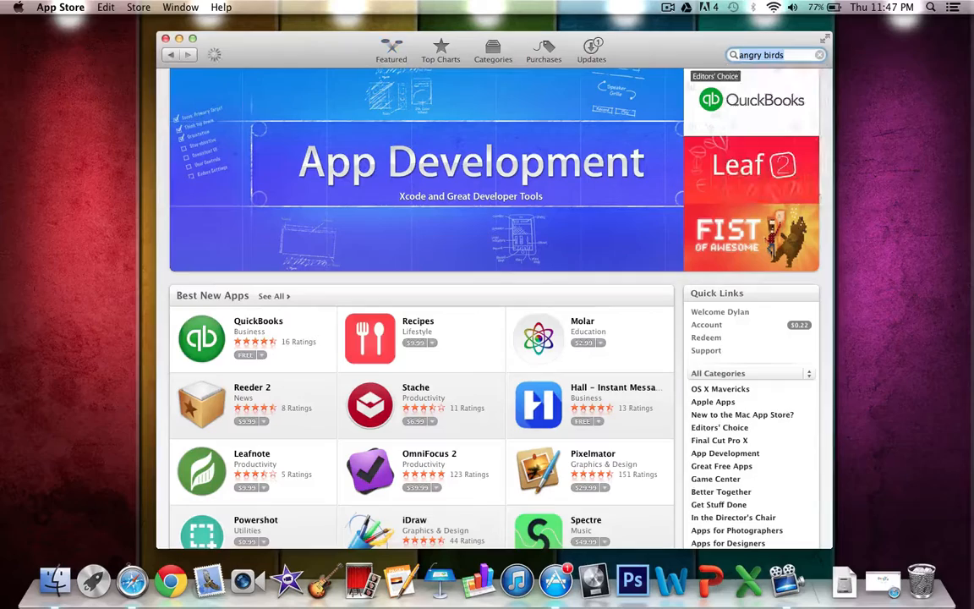
key(Return)
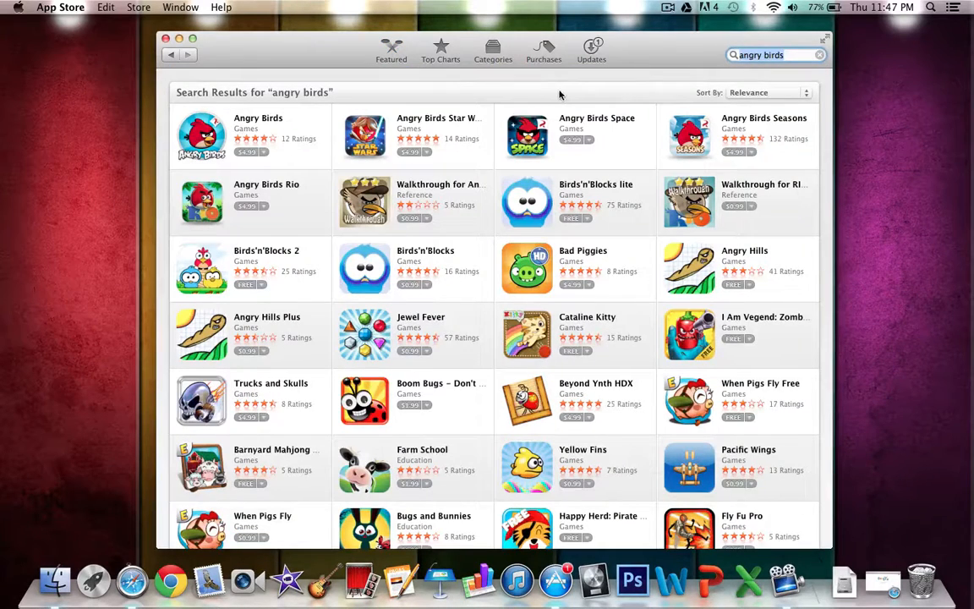
mouse_move(597, 118)
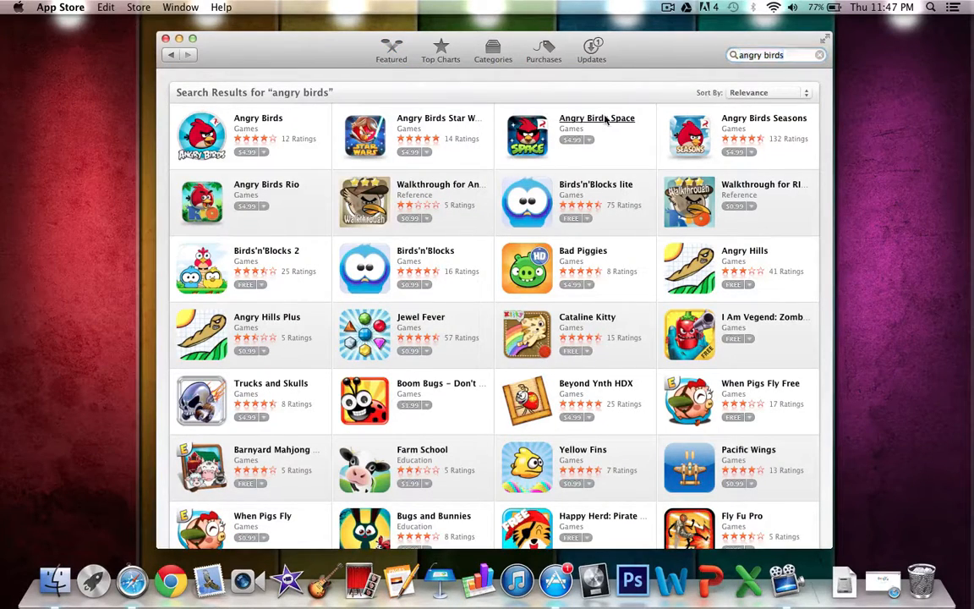
click(596, 117)
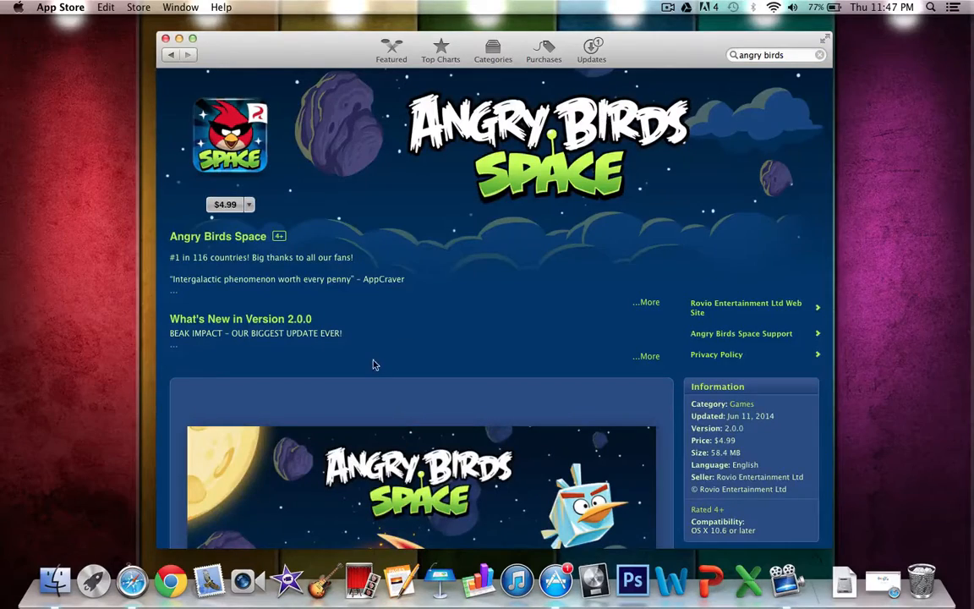
scroll(down, 3)
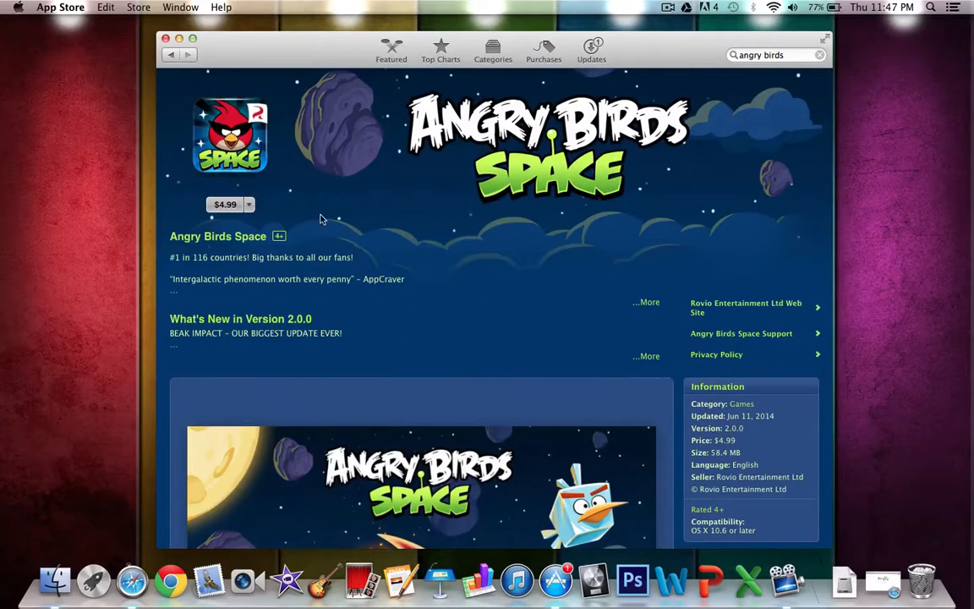
- Close the App Store and reach appaddict.org through a Google search in Safari
click(166, 38)
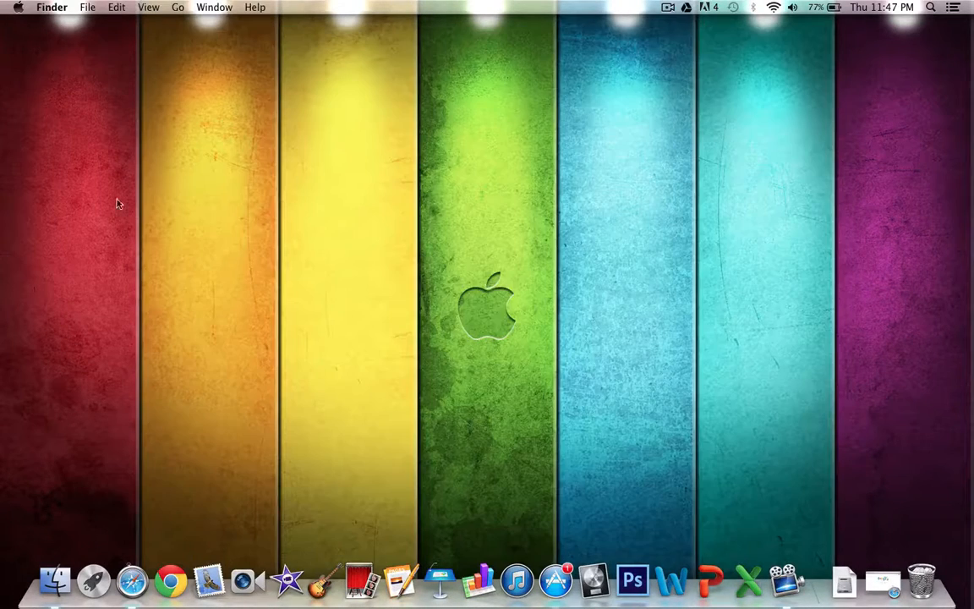
click(131, 580)
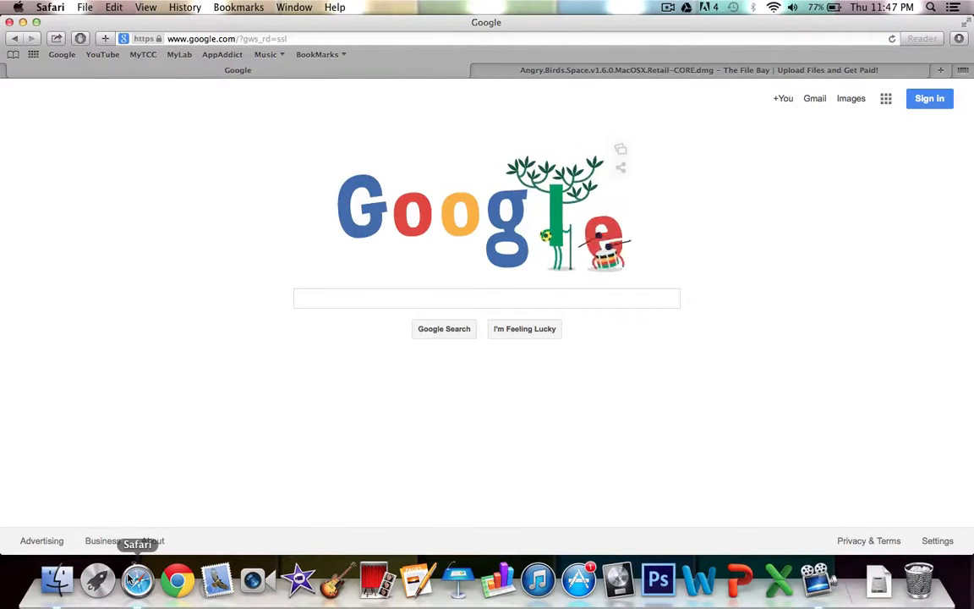
click(487, 298)
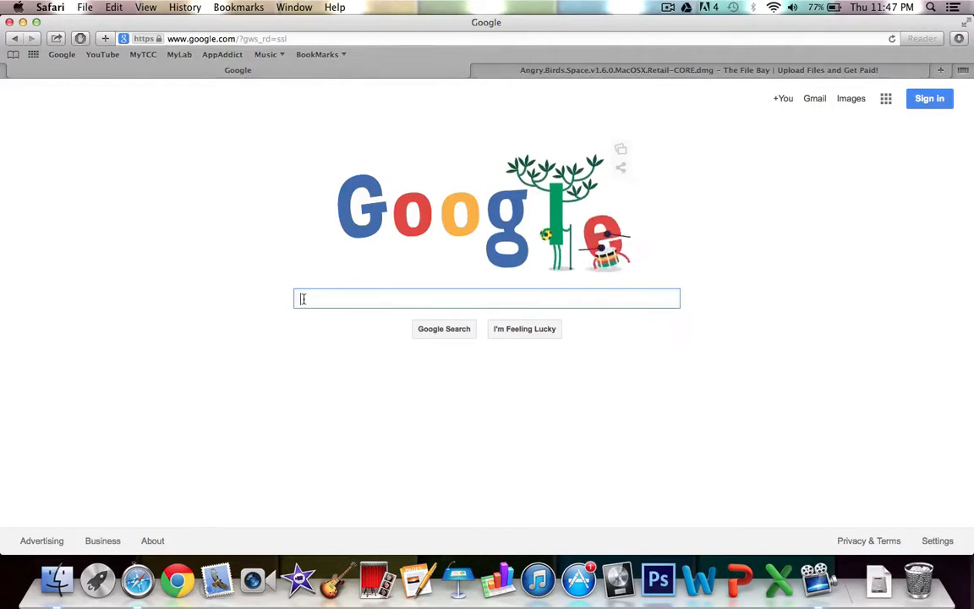
text(appad)
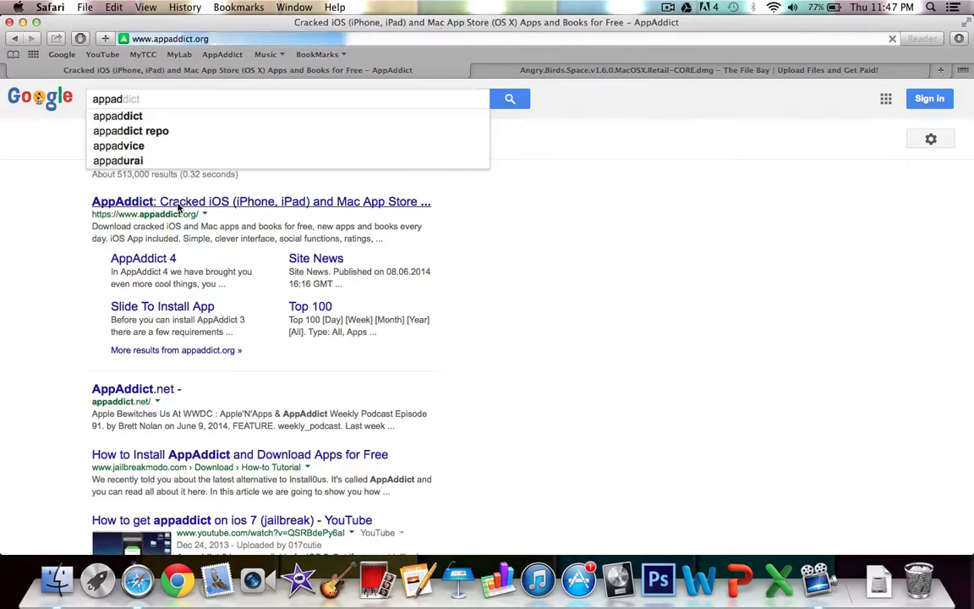
click(261, 201)
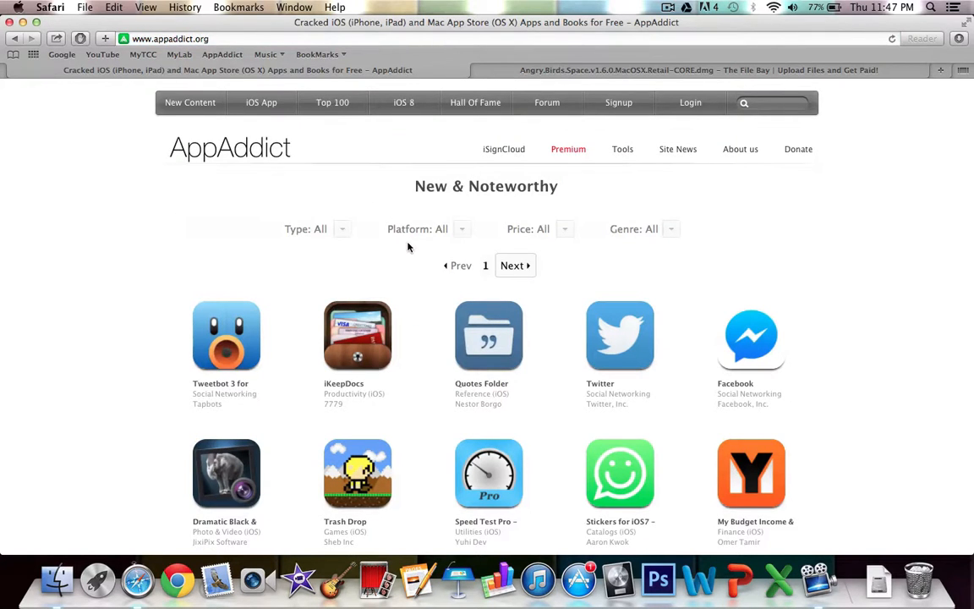
scroll(down, 3)
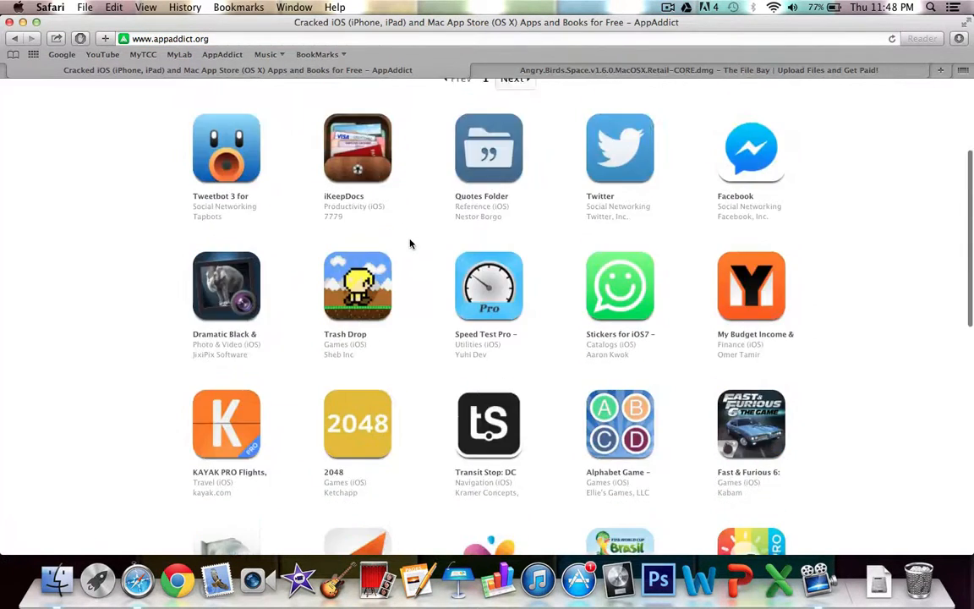
scroll(down, 3)
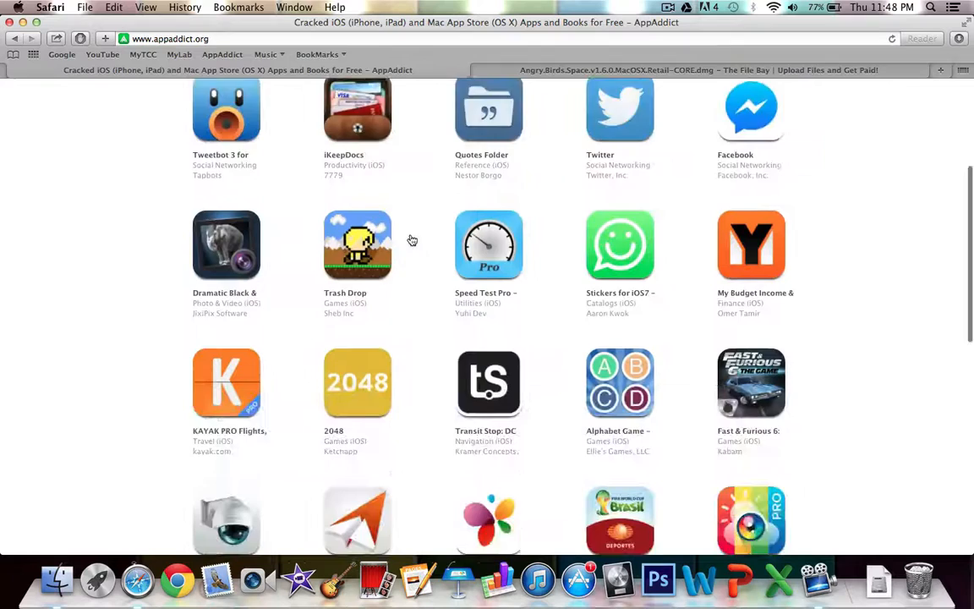
scroll(down, 3)
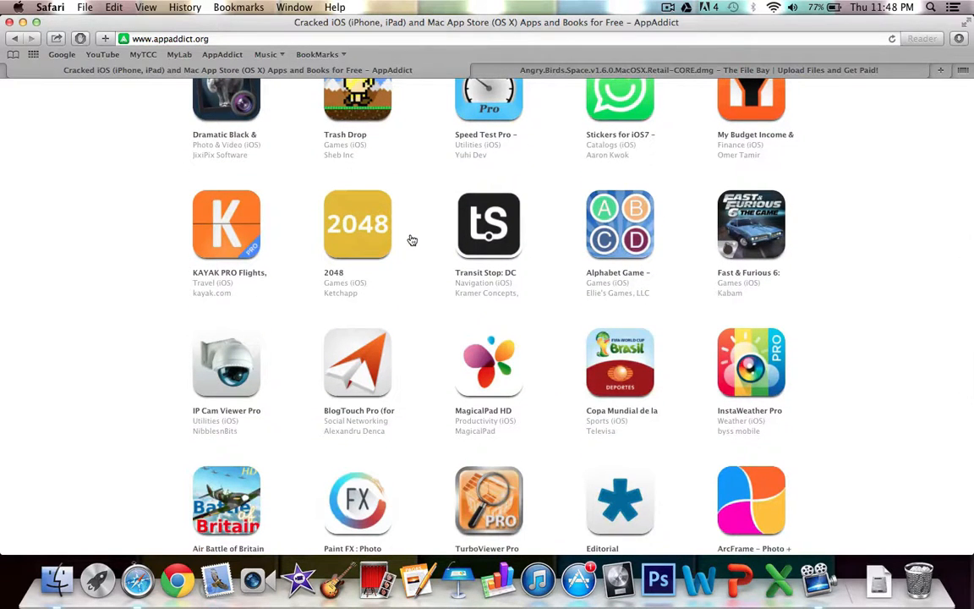
scroll(up, 3)
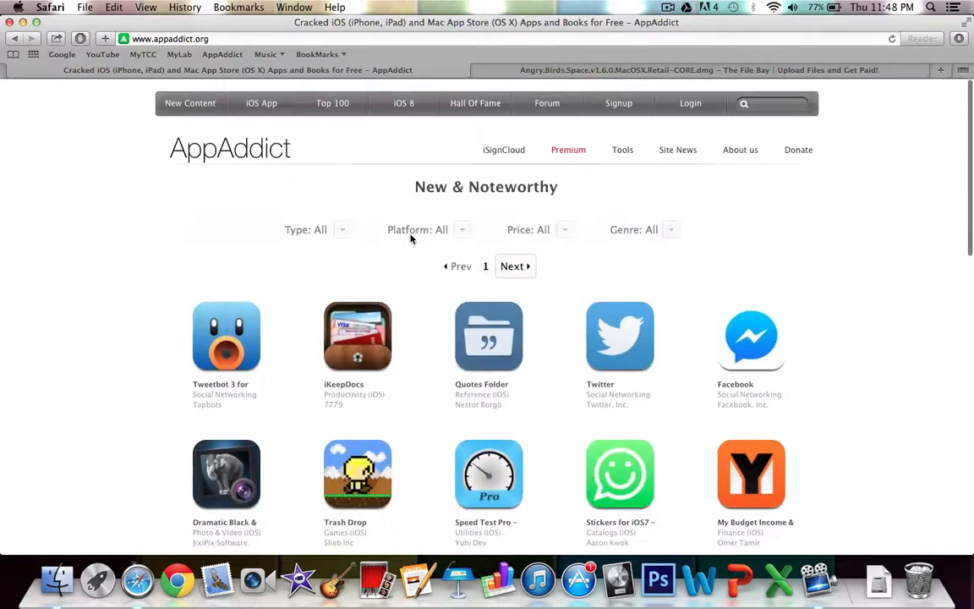
- Set the Platform dropdown on the New & Noteworthy list to Mac
click(427, 229)
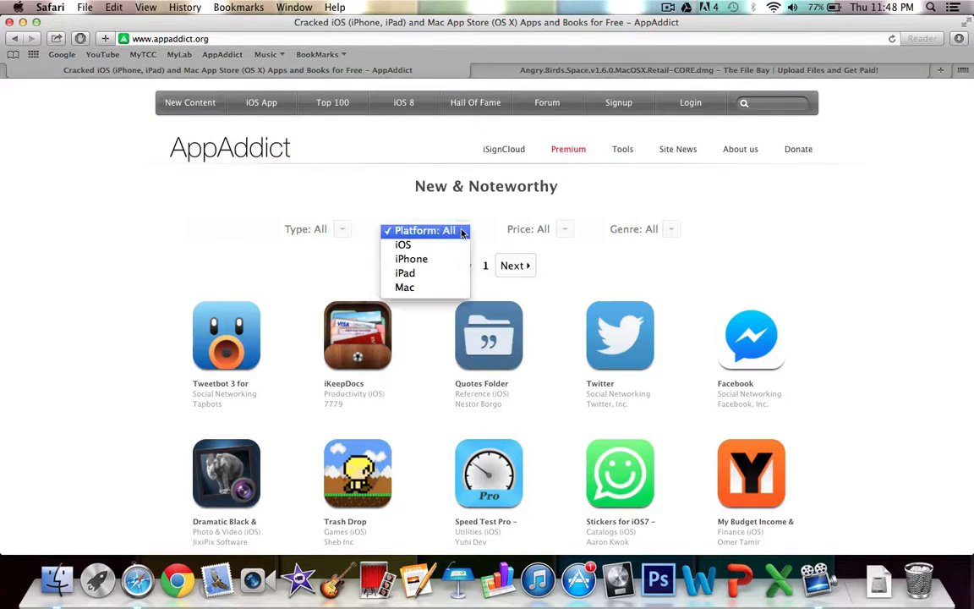
click(404, 287)
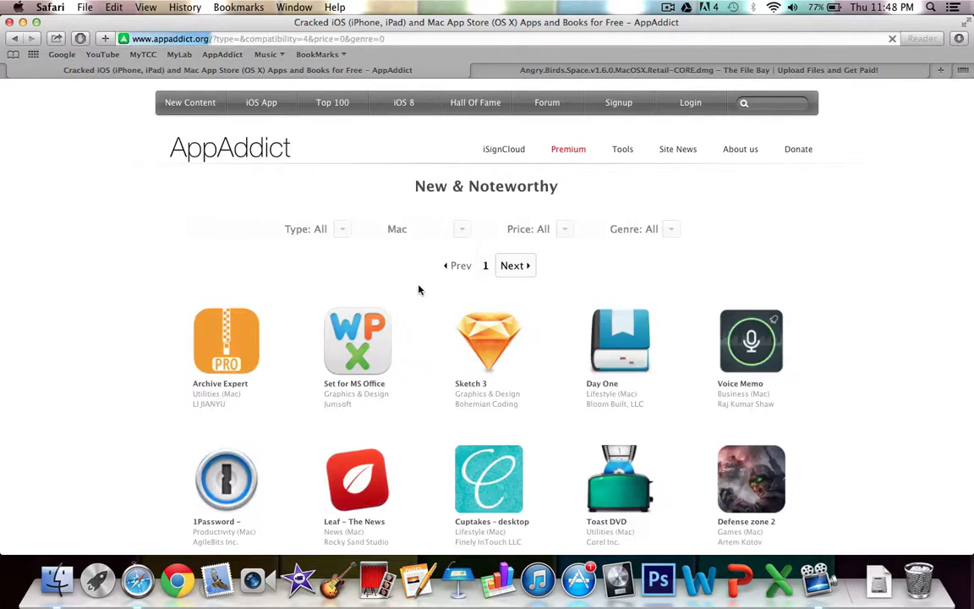
scroll(down, 3)
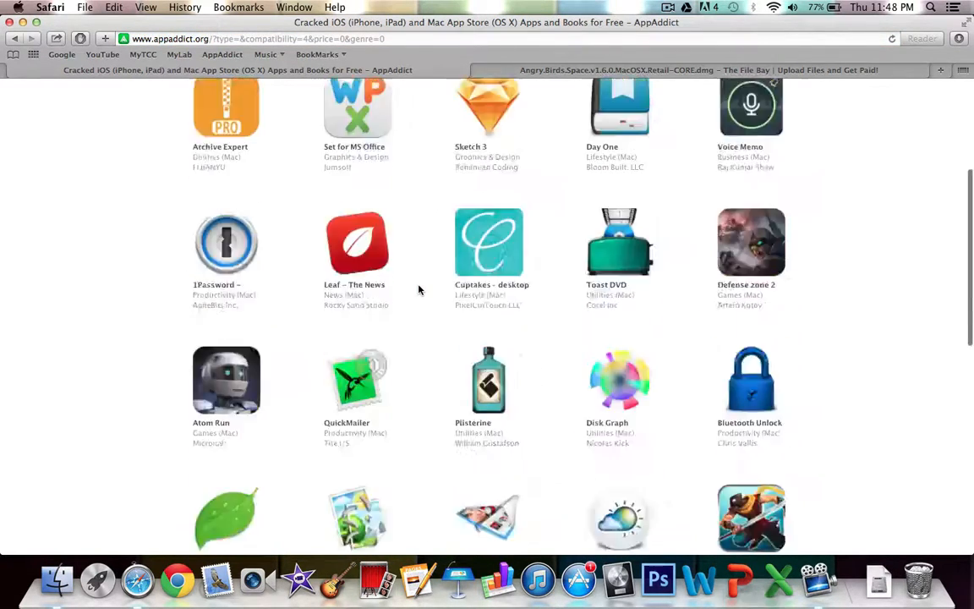
scroll(up, 3)
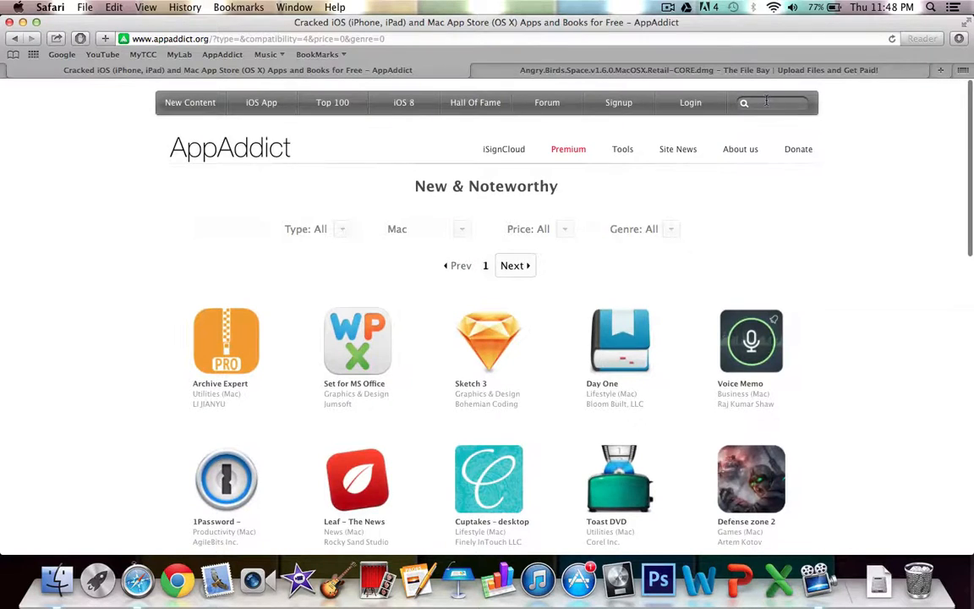
- Search the AppAddict site for 'angry birds'
click(749, 102)
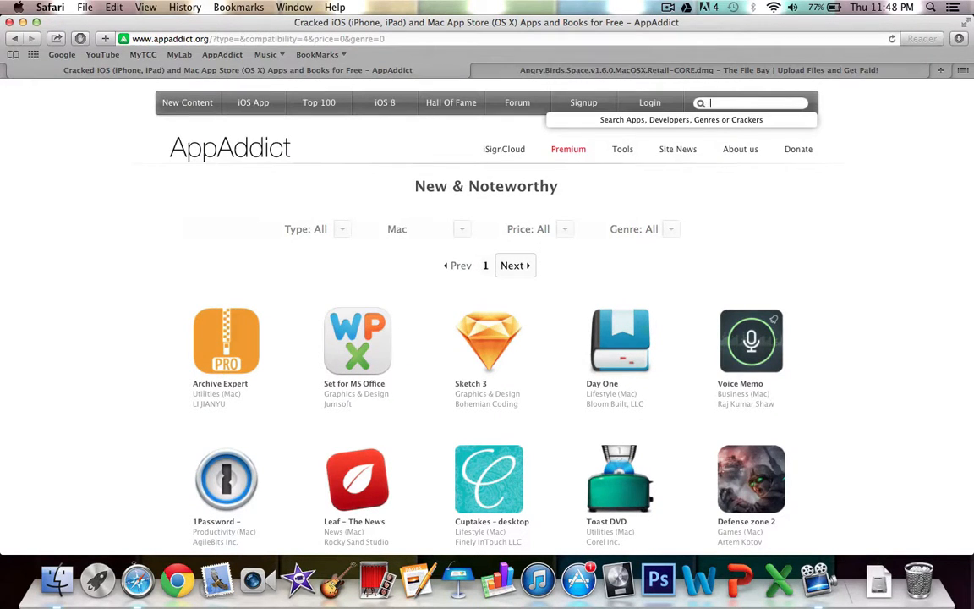
text(angry birds)
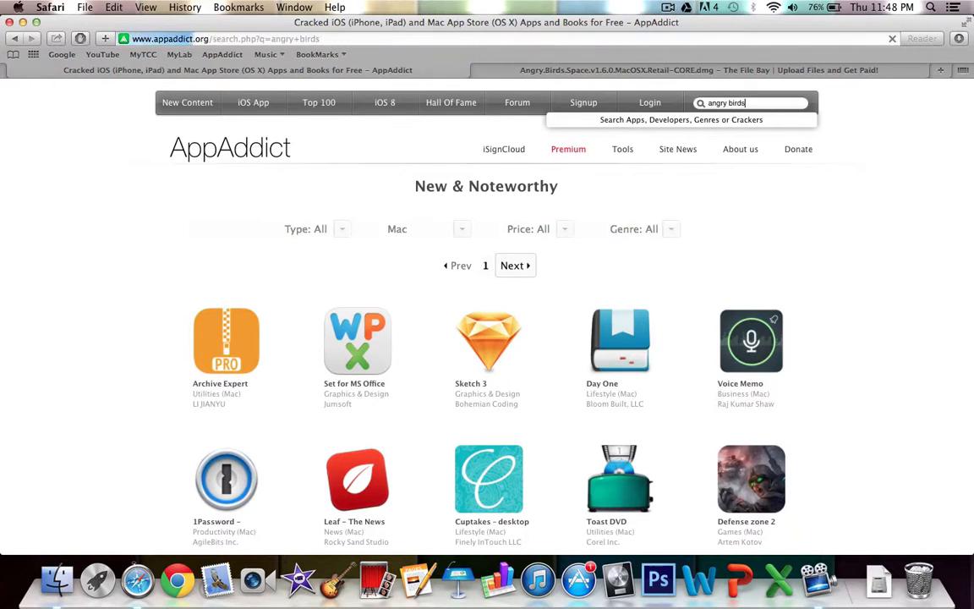
key(Return)
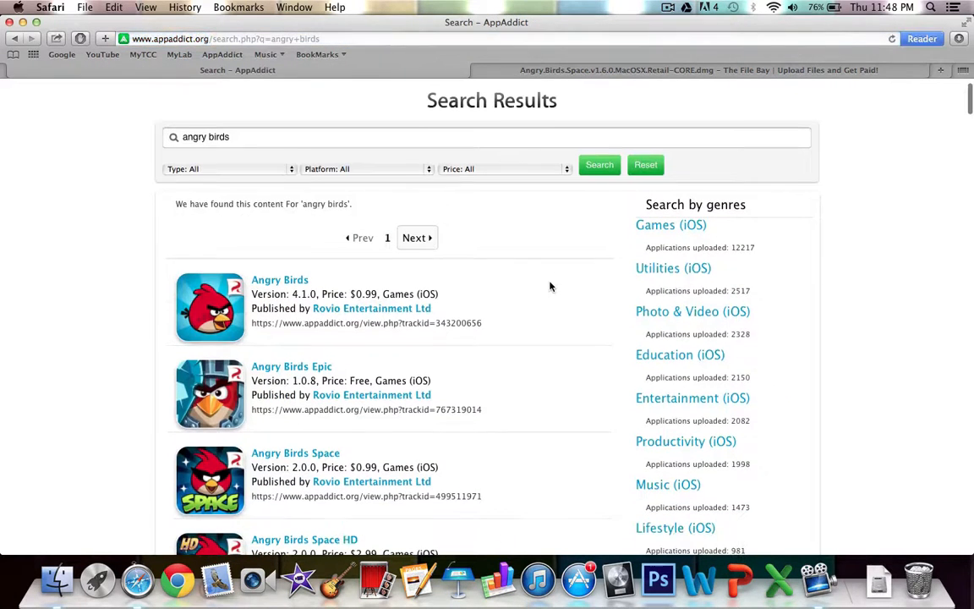
mouse_move(429, 294)
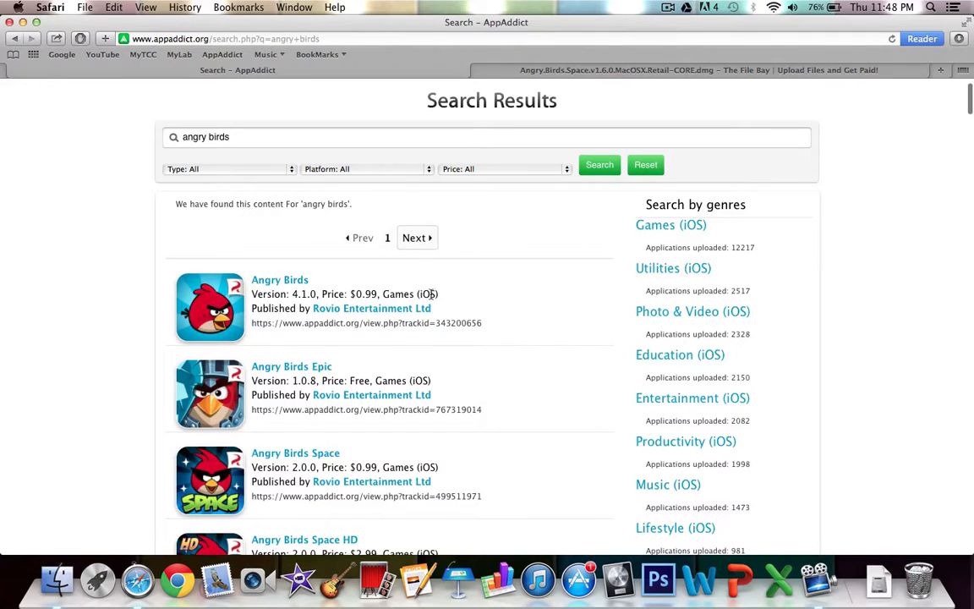
- Filter the results to Mac and open the Angry Birds Space (Mac) page
click(366, 168)
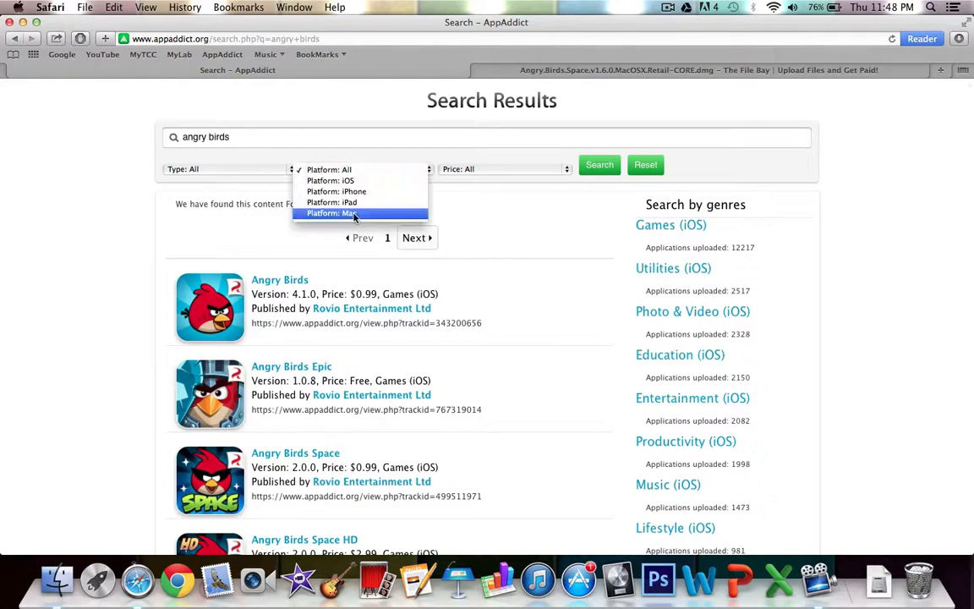
click(348, 213)
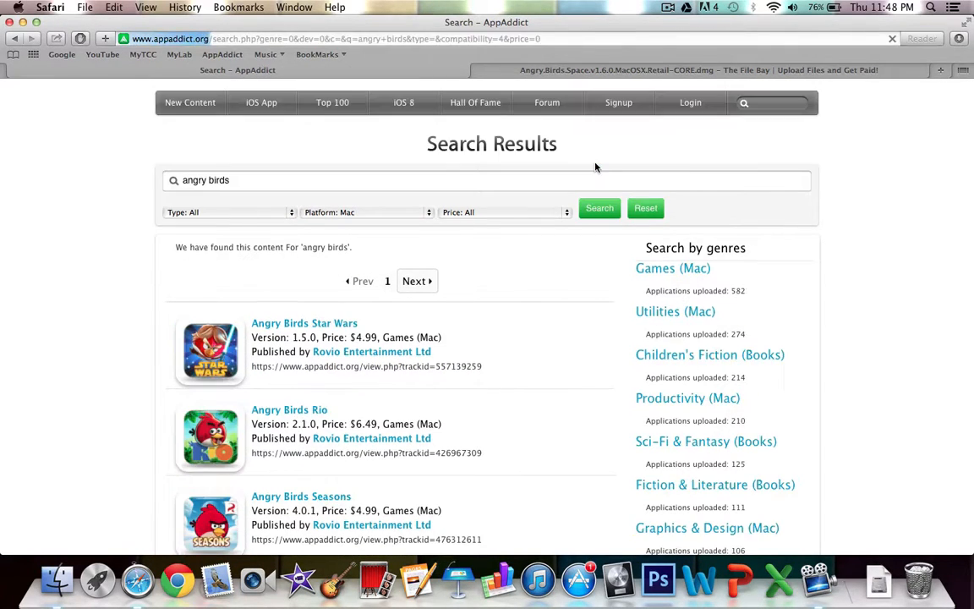
scroll(down, 3)
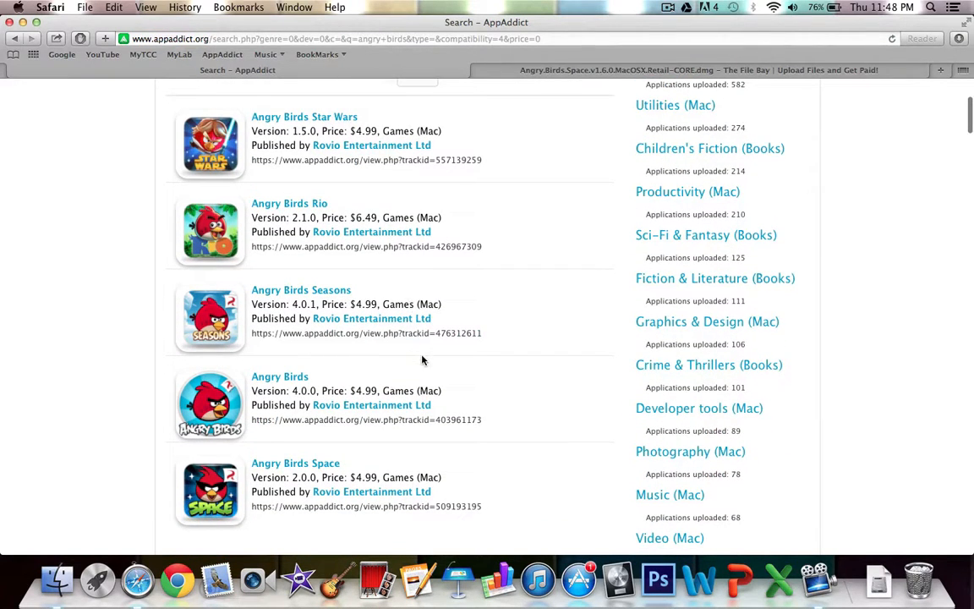
click(296, 463)
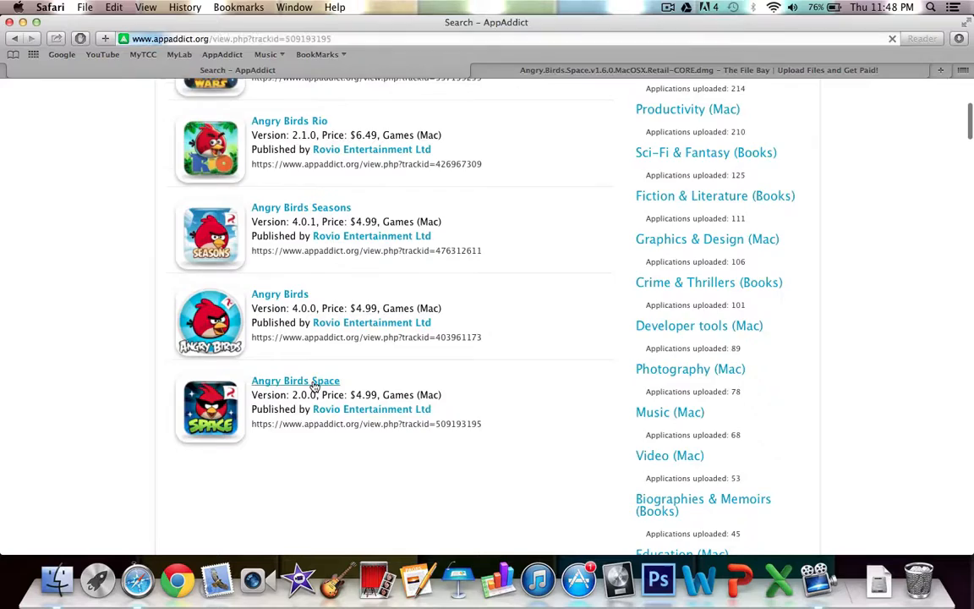
- Browse the Angry Birds Space page and its archived versions, then try Download Now
click(295, 380)
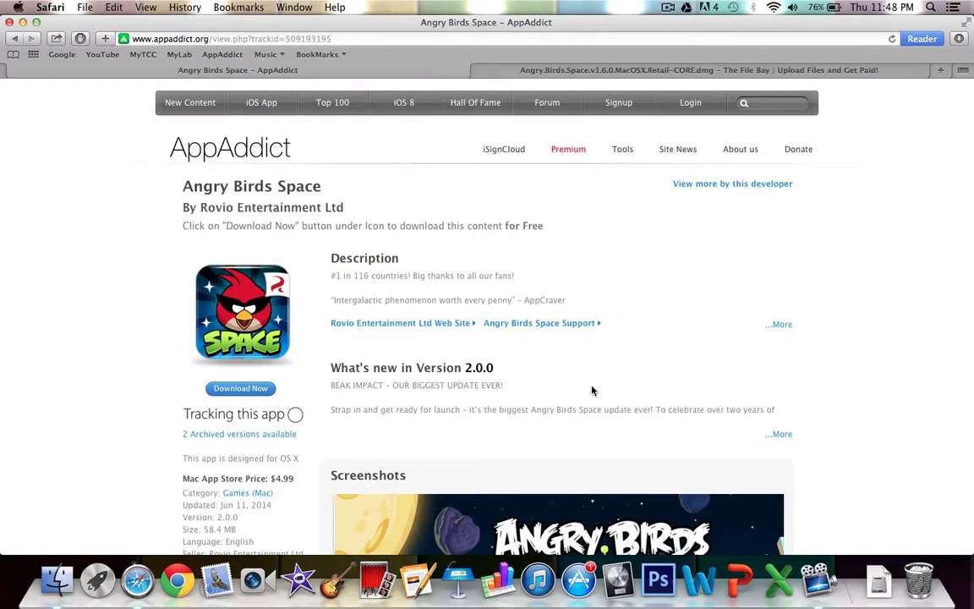
scroll(down, 3)
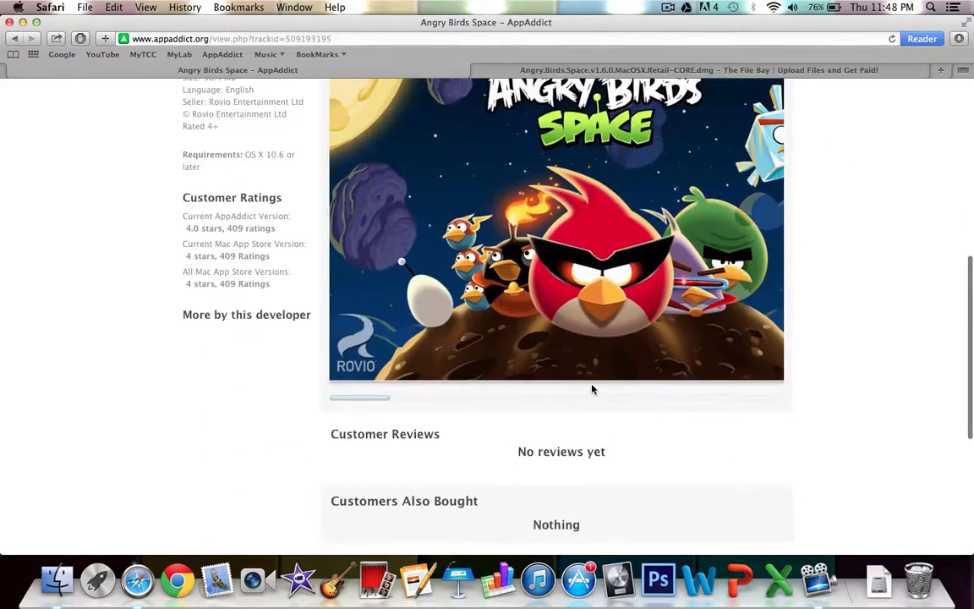
scroll(up, 3)
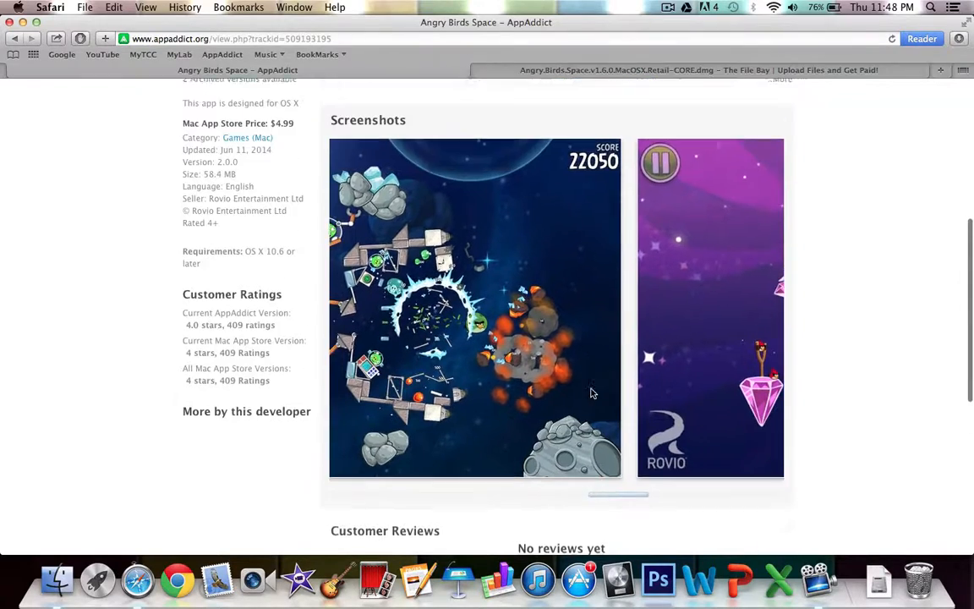
scroll(up, 3)
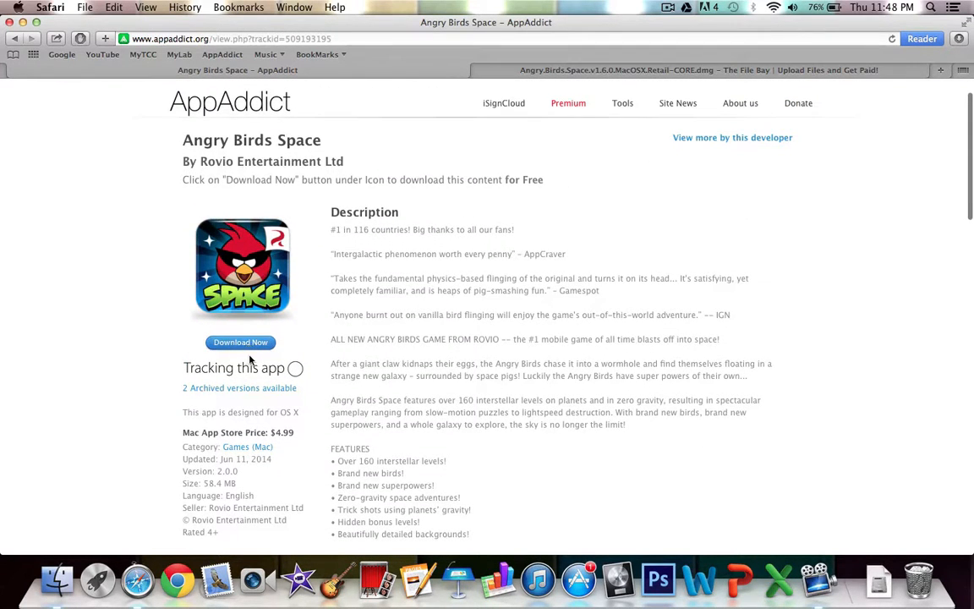
click(240, 387)
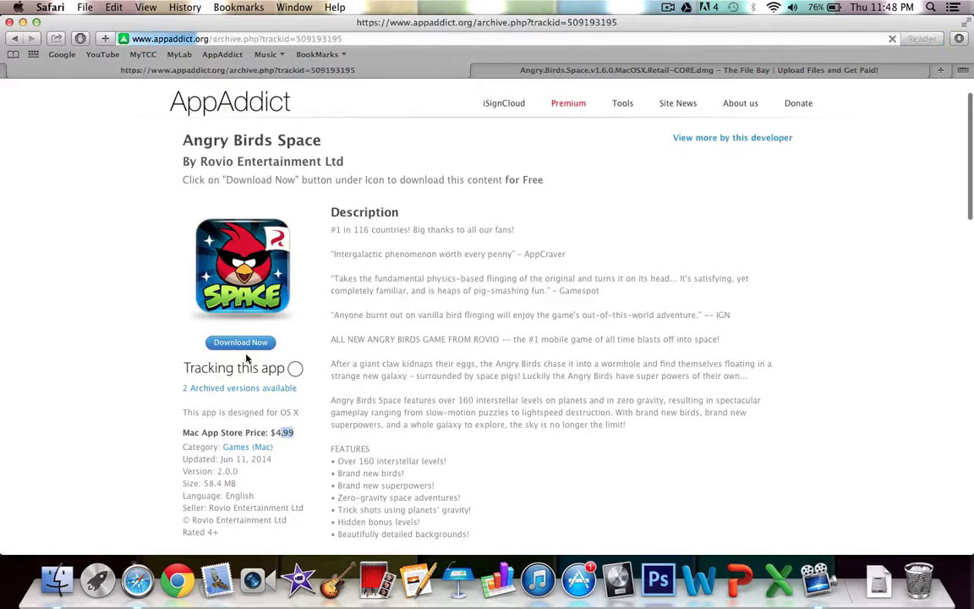
click(239, 387)
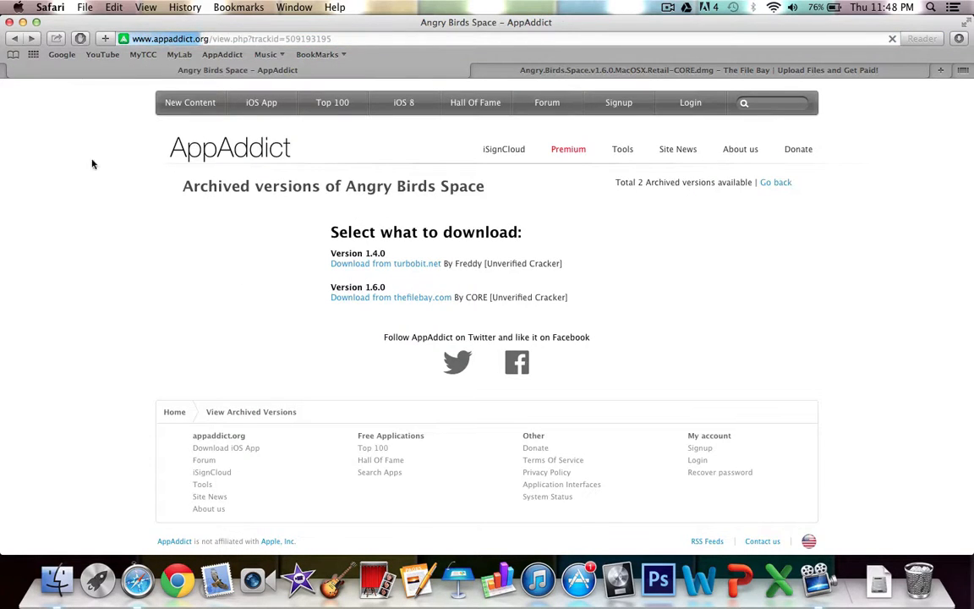
click(775, 182)
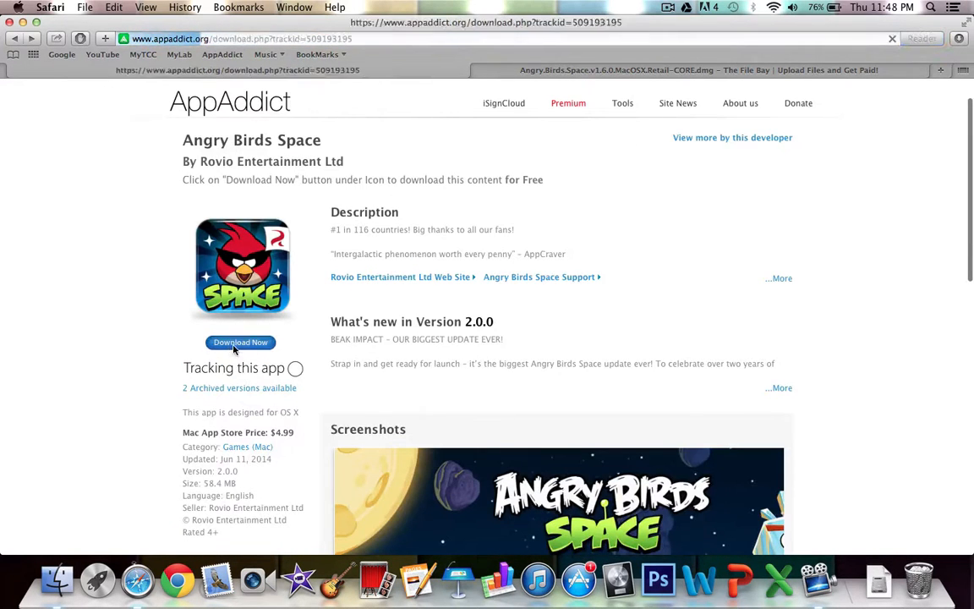
click(240, 342)
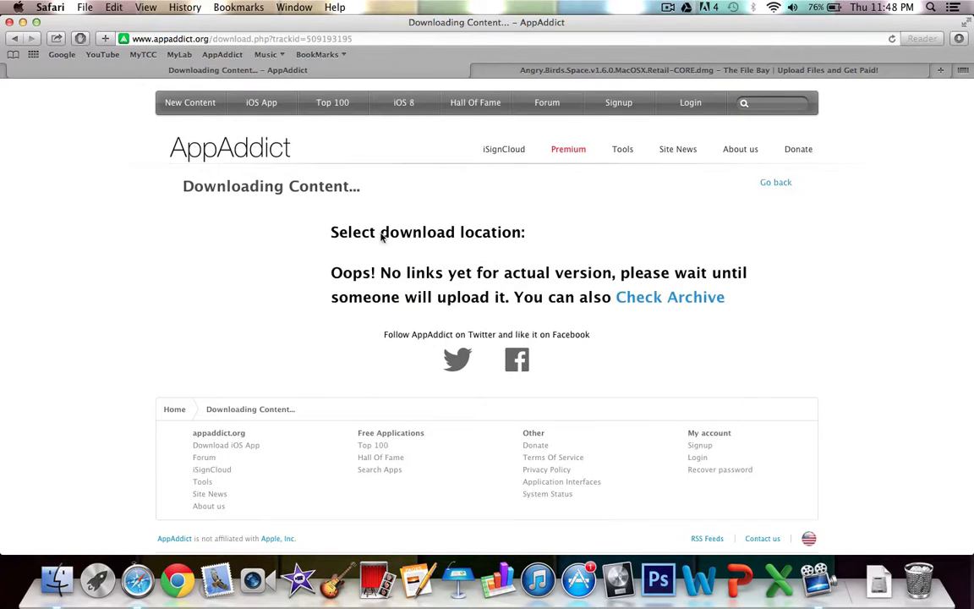
mouse_move(576, 316)
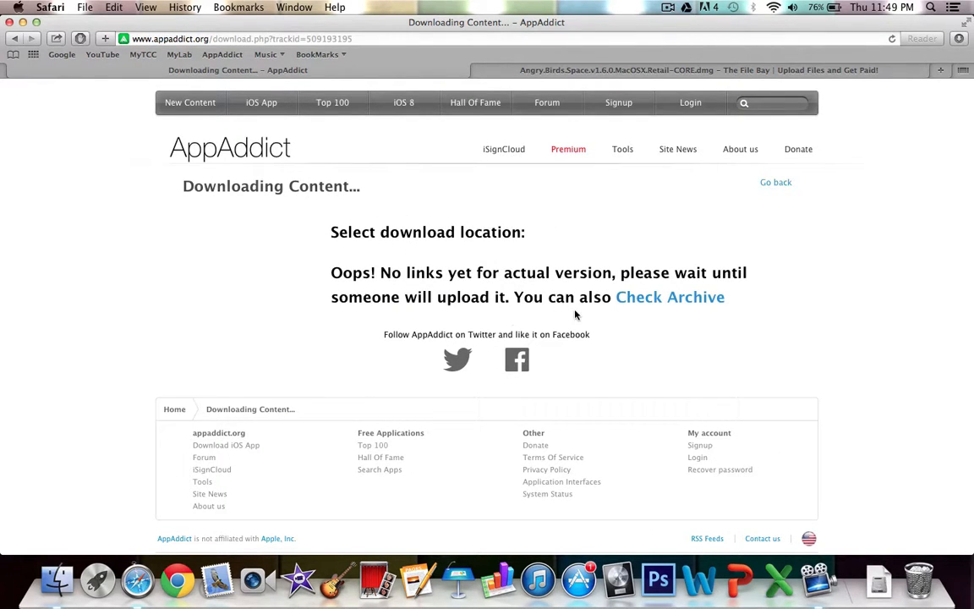
- From the archive, download version 1.6.0 via thefilebay.com, closing the redirect tab
click(670, 297)
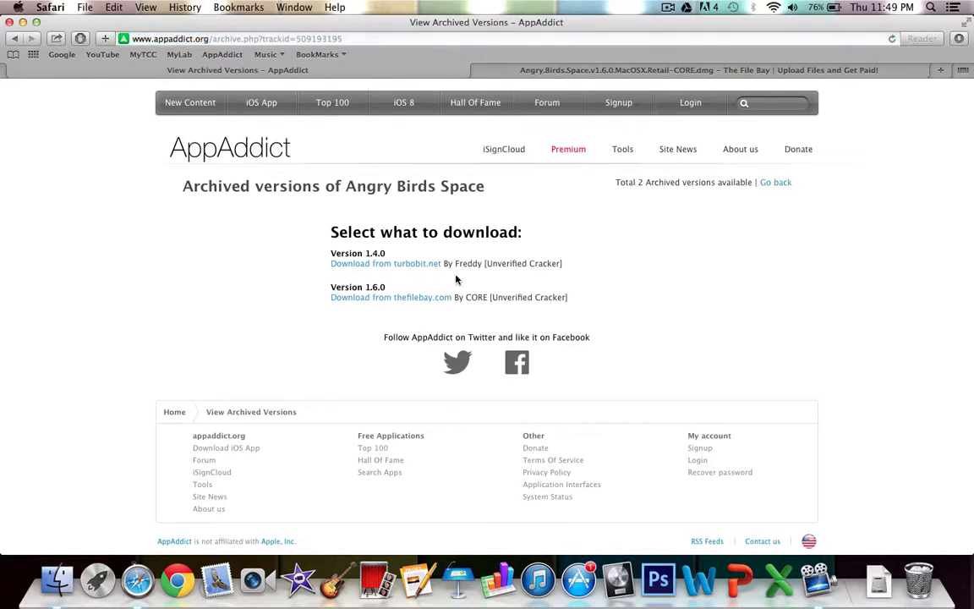
mouse_move(378, 279)
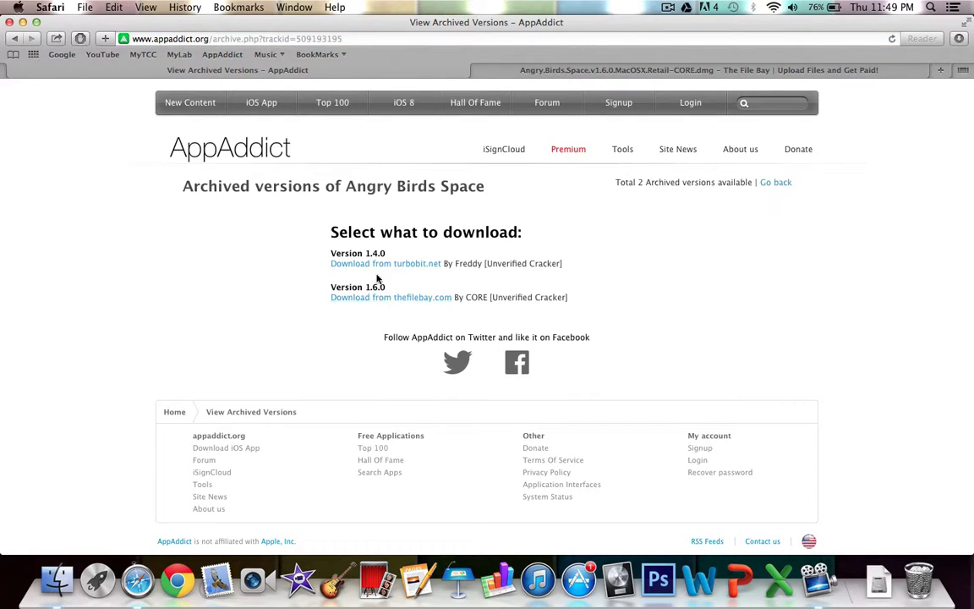
mouse_move(414, 302)
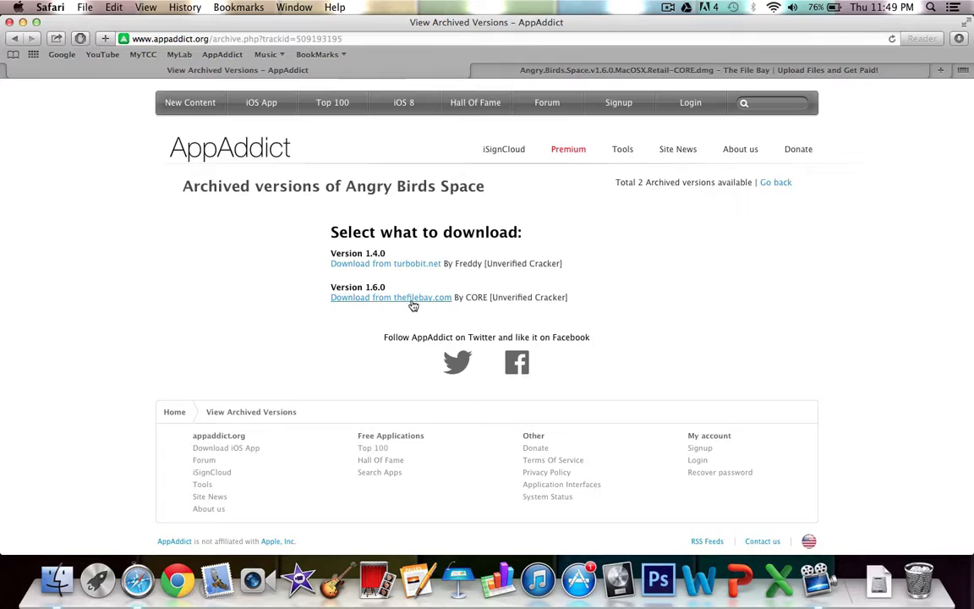
click(391, 297)
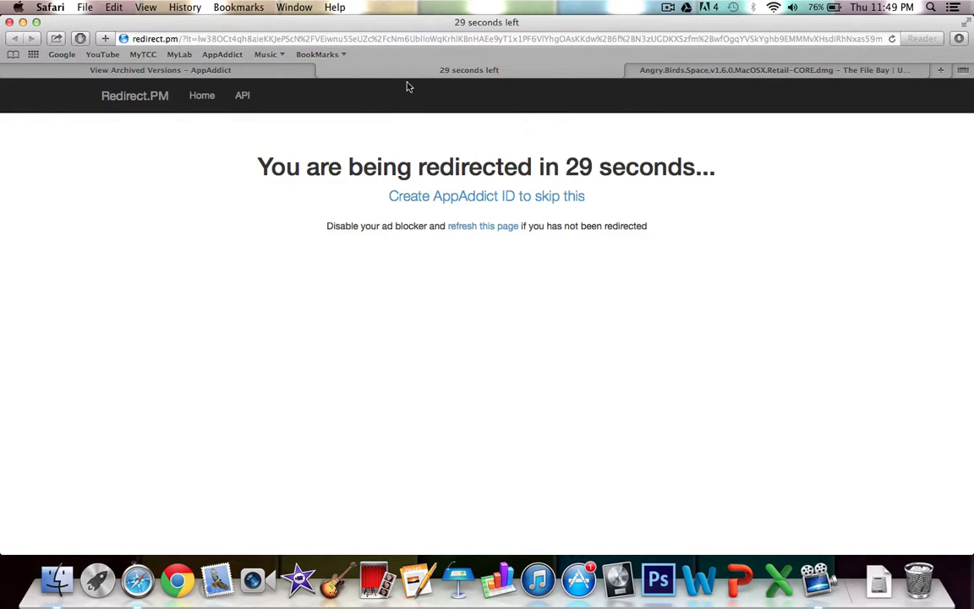
mouse_move(619, 114)
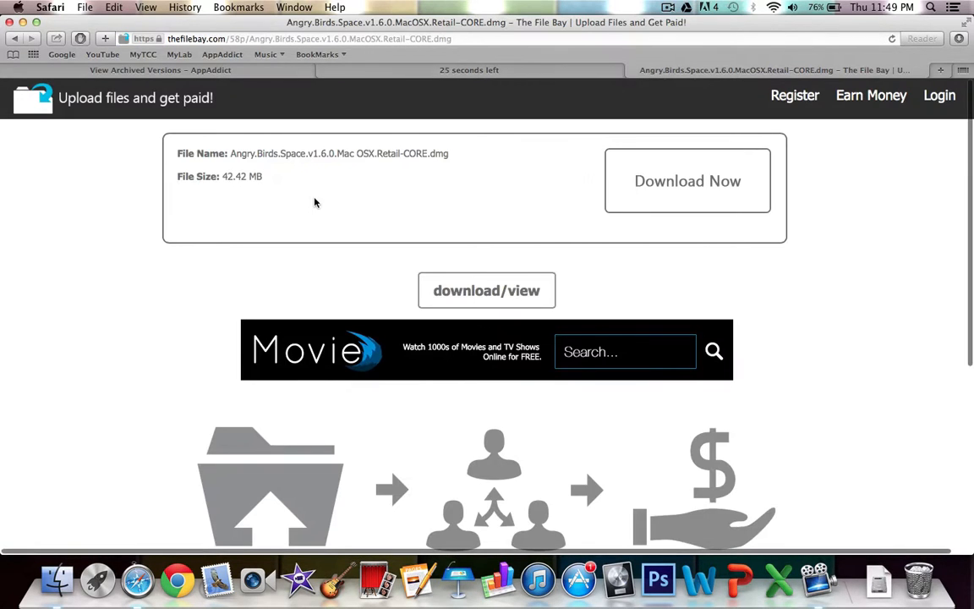
mouse_move(439, 80)
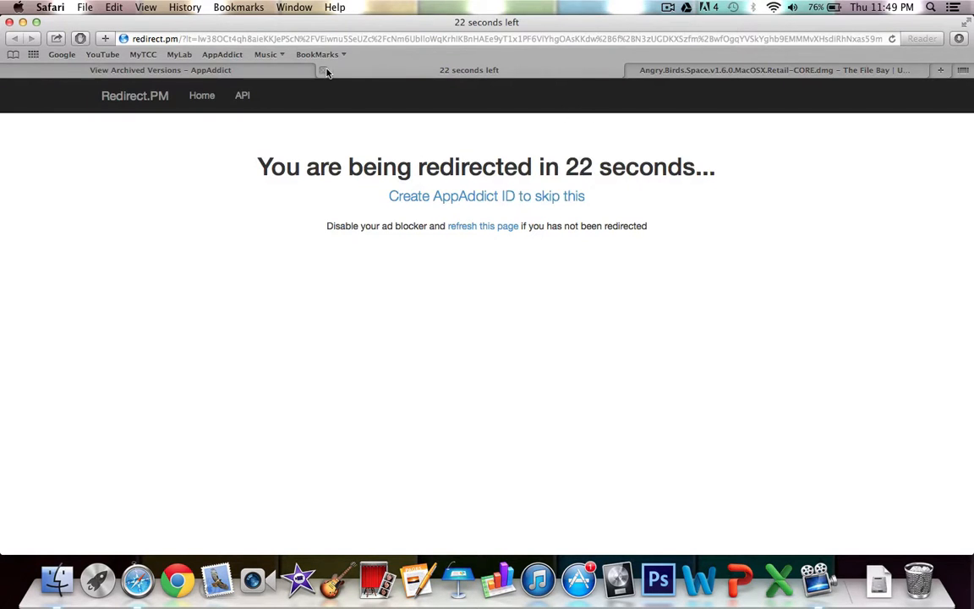
click(698, 70)
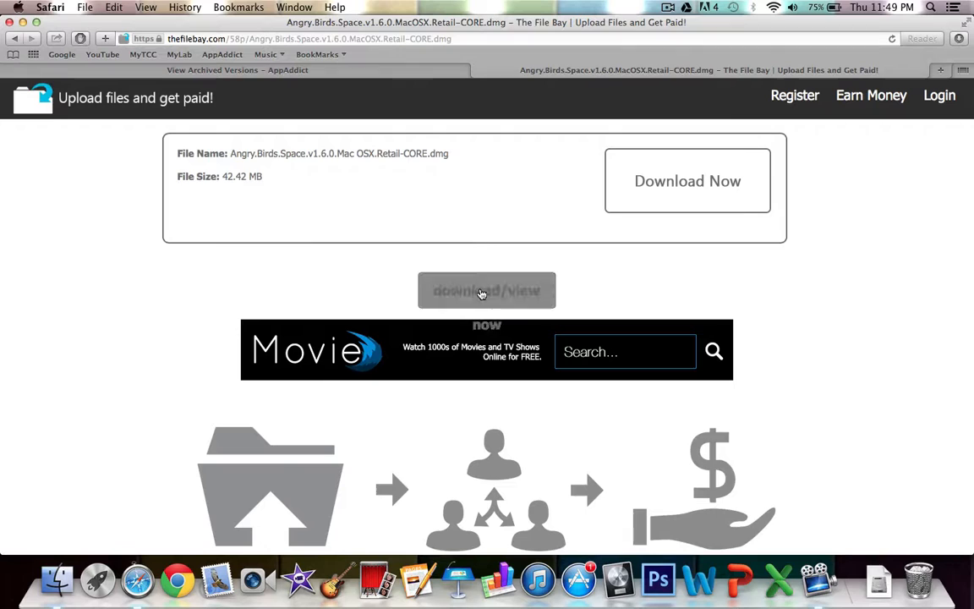
mouse_move(498, 312)
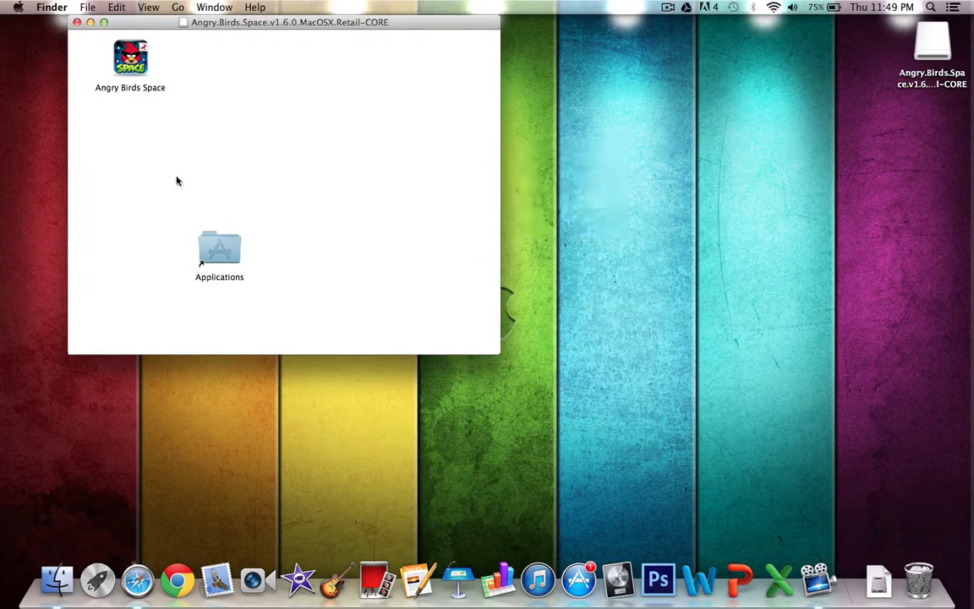
- Drag the Angry Birds Space app from the disk image to the desktop and close the window
drag(130, 58, 206, 201)
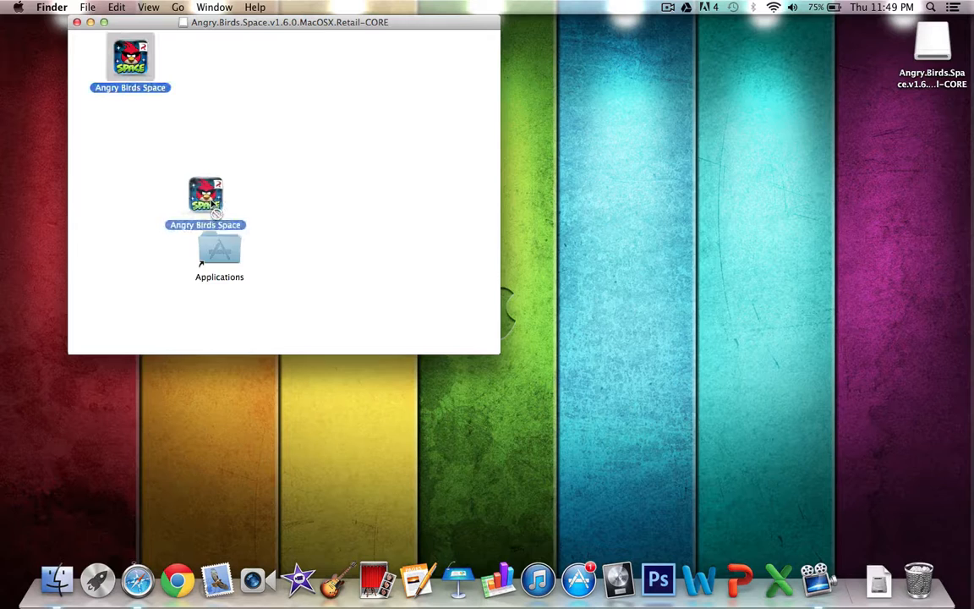
drag(206, 203, 131, 59)
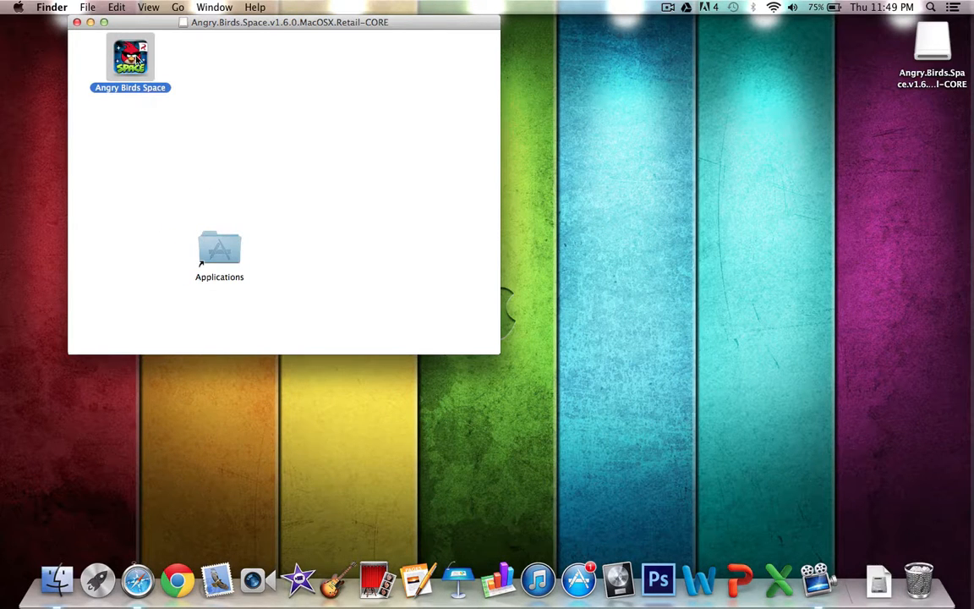
drag(130, 57, 575, 186)
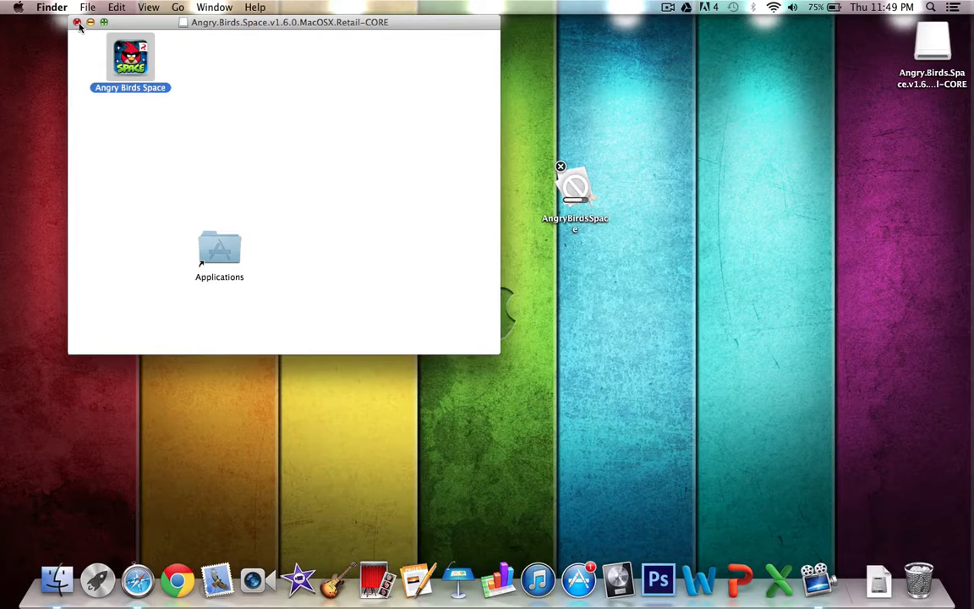
click(76, 22)
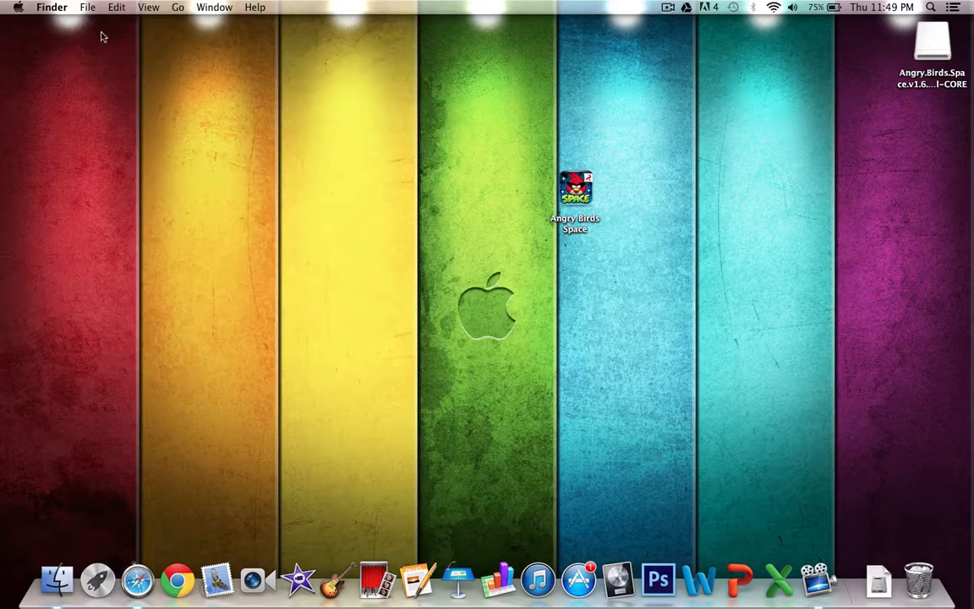
mouse_move(237, 108)
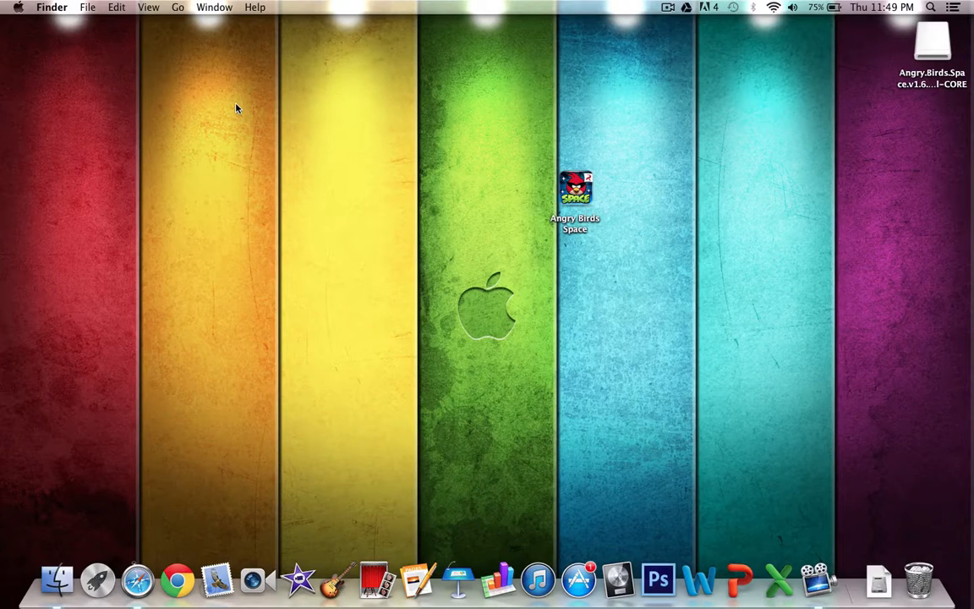
- Review Security & Privacy's 'Allow apps downloaded from' setting, then close System Preferences
click(18, 6)
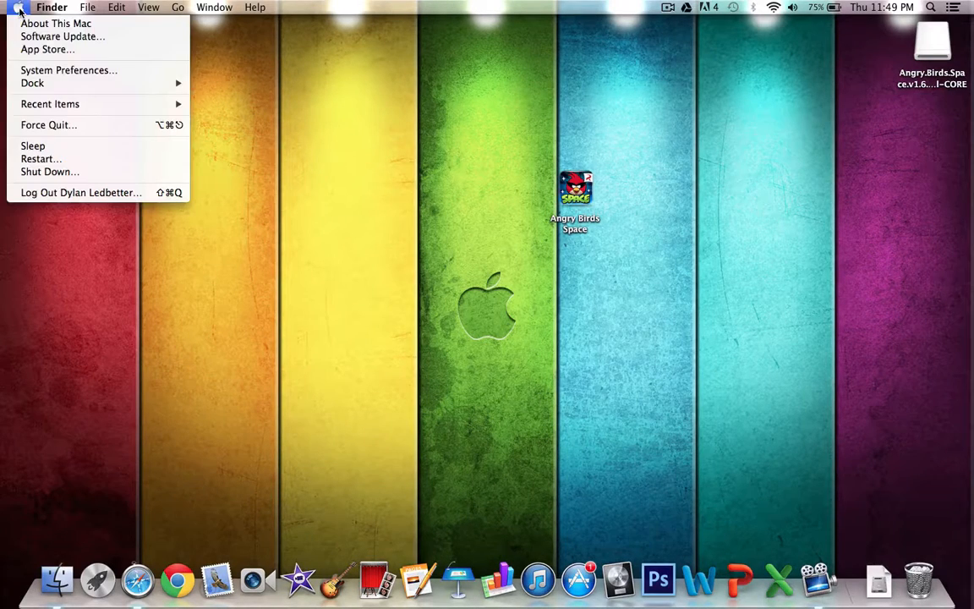
click(69, 70)
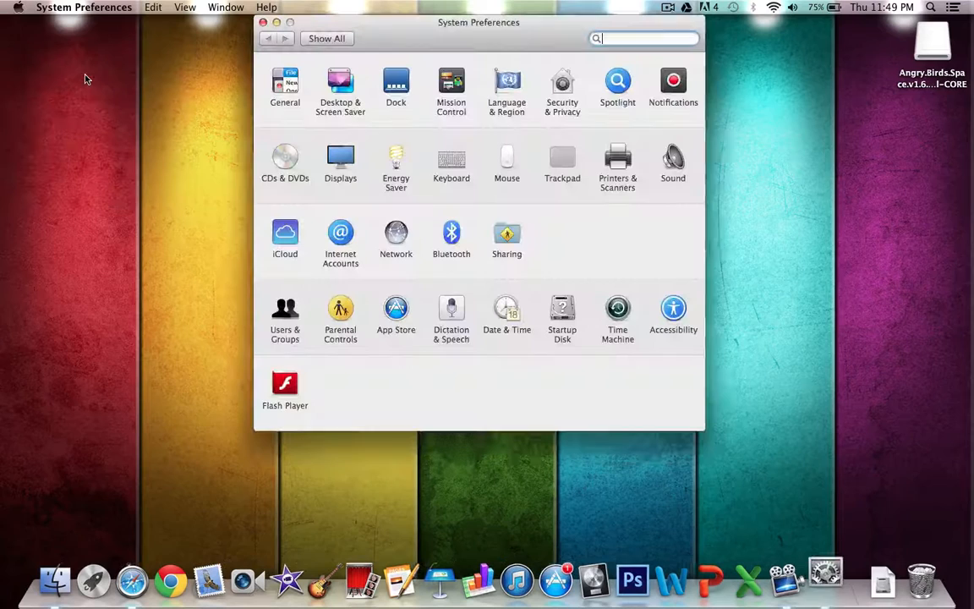
click(563, 85)
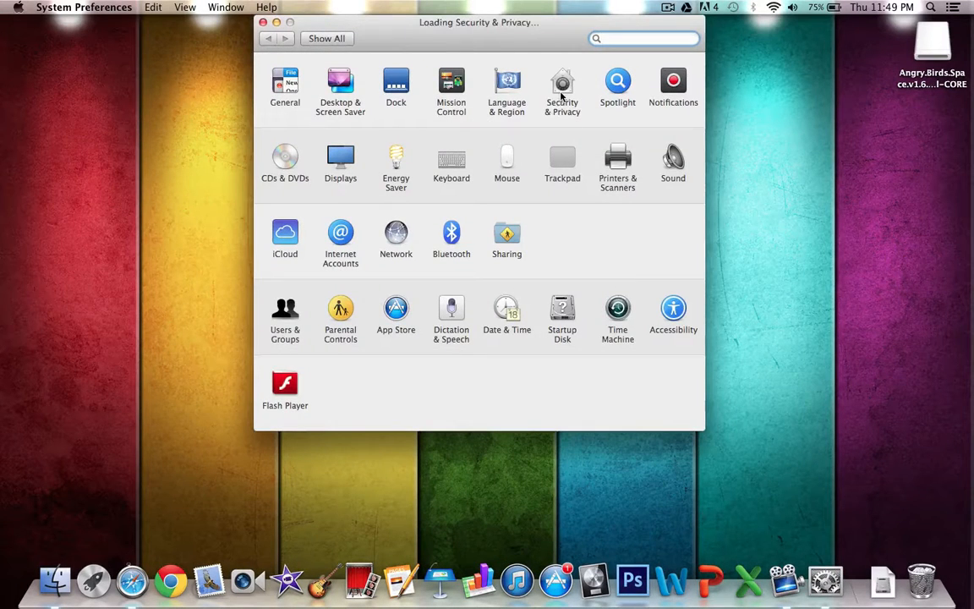
click(562, 82)
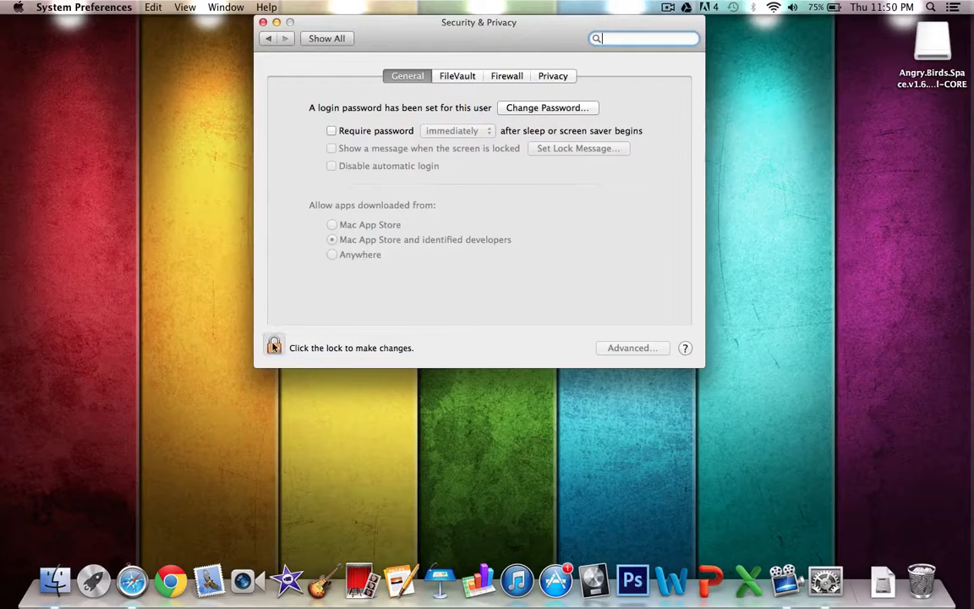
mouse_move(443, 225)
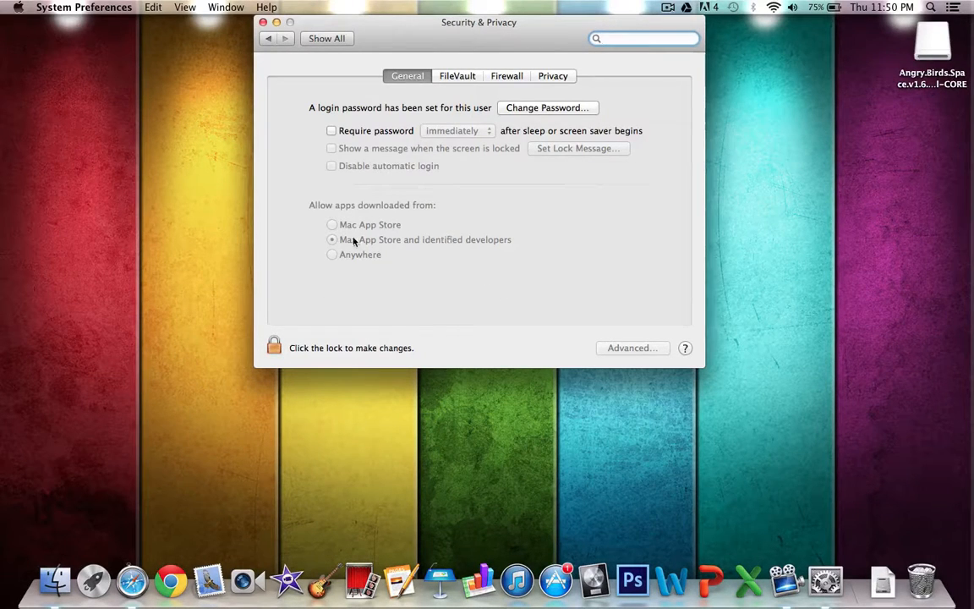
mouse_move(349, 210)
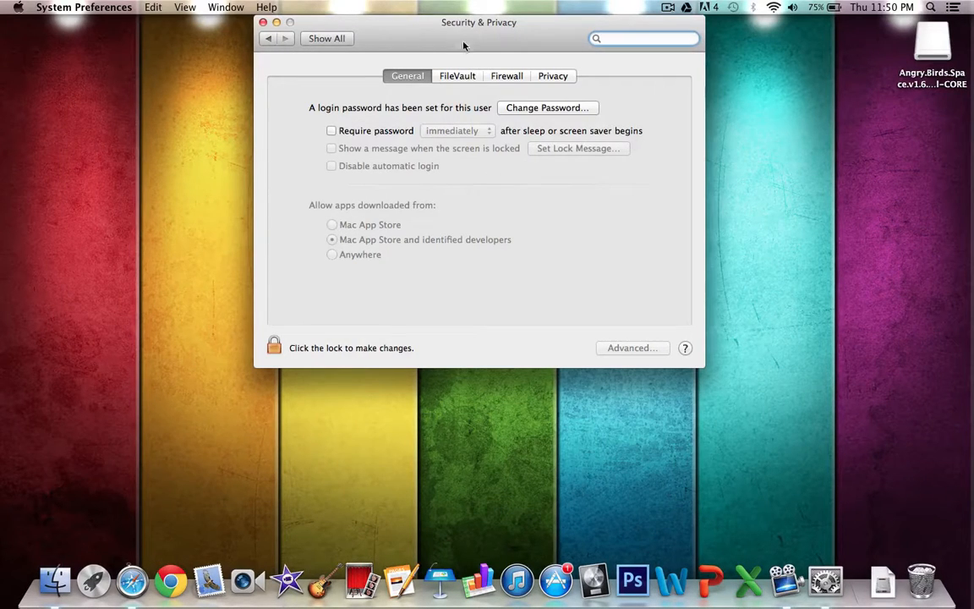
drag(478, 22, 492, 60)
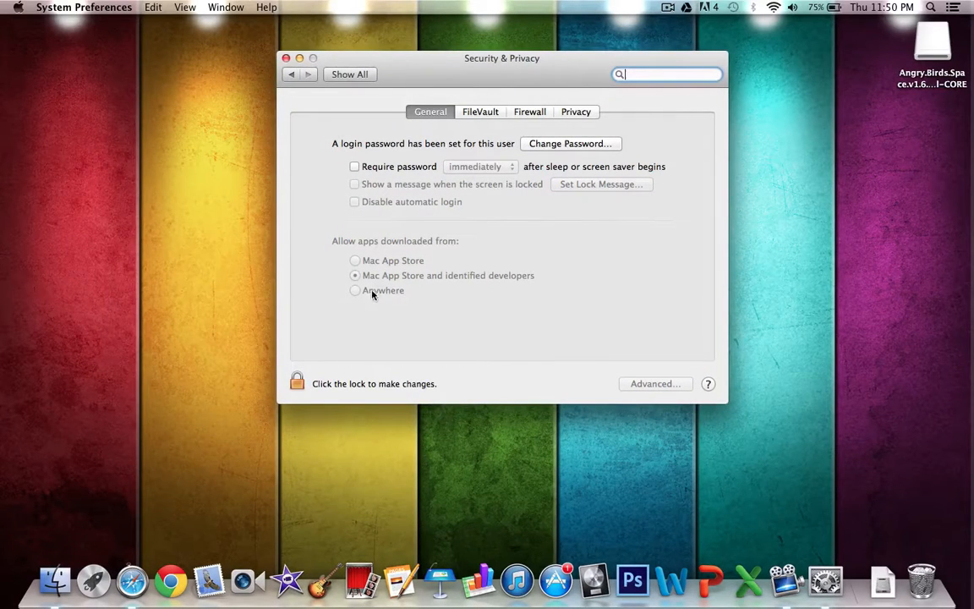
mouse_move(433, 286)
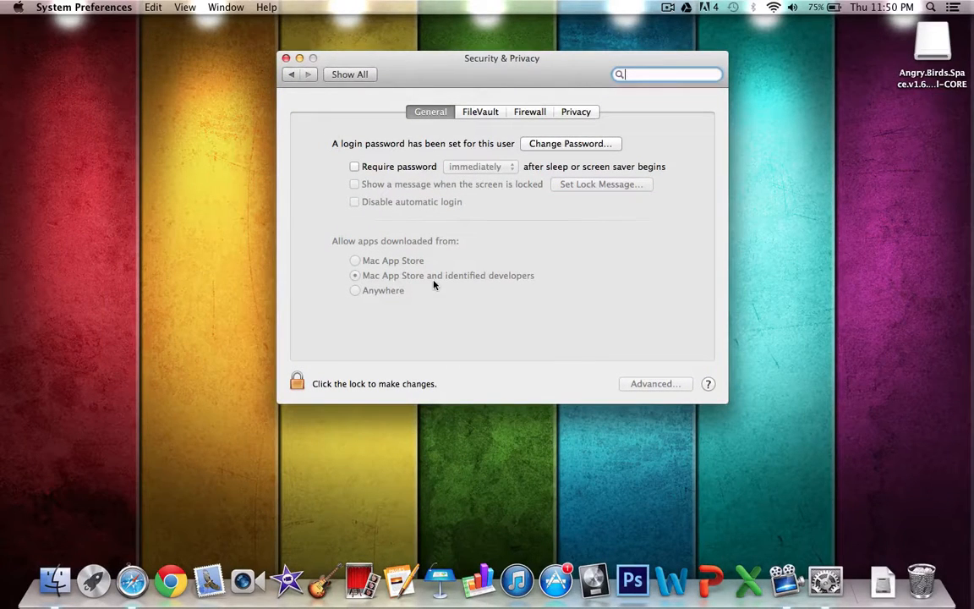
mouse_move(475, 272)
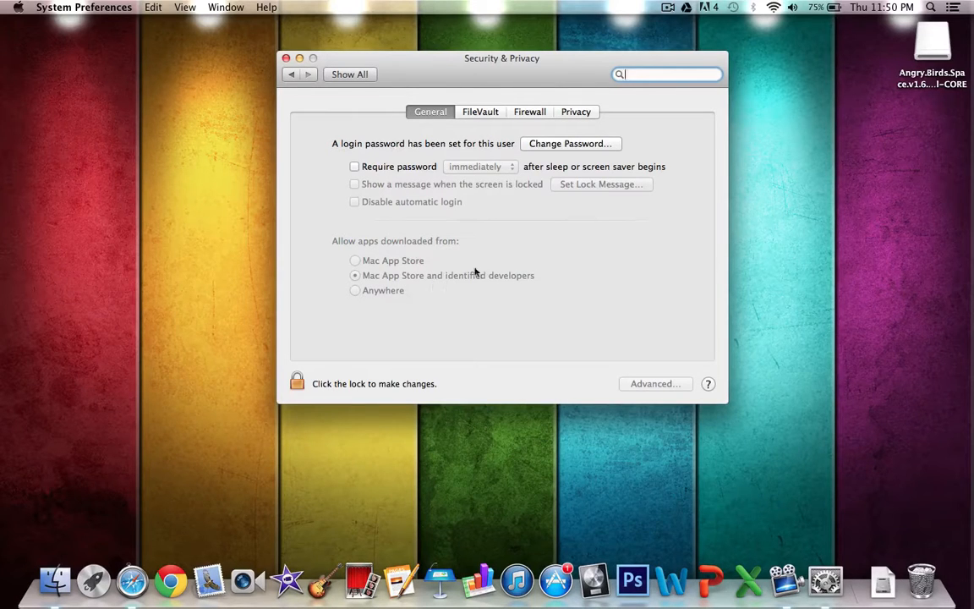
mouse_move(434, 293)
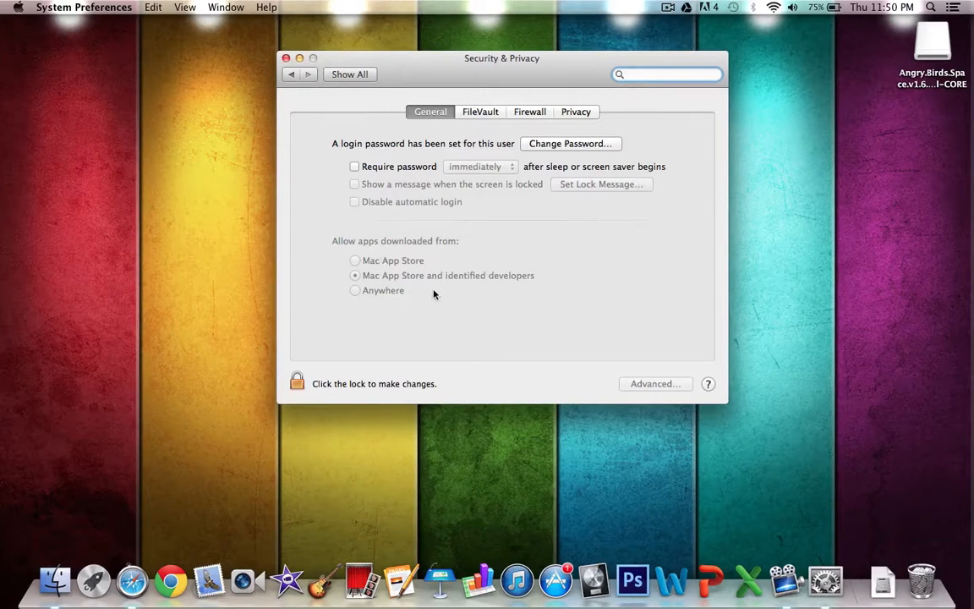
mouse_move(437, 298)
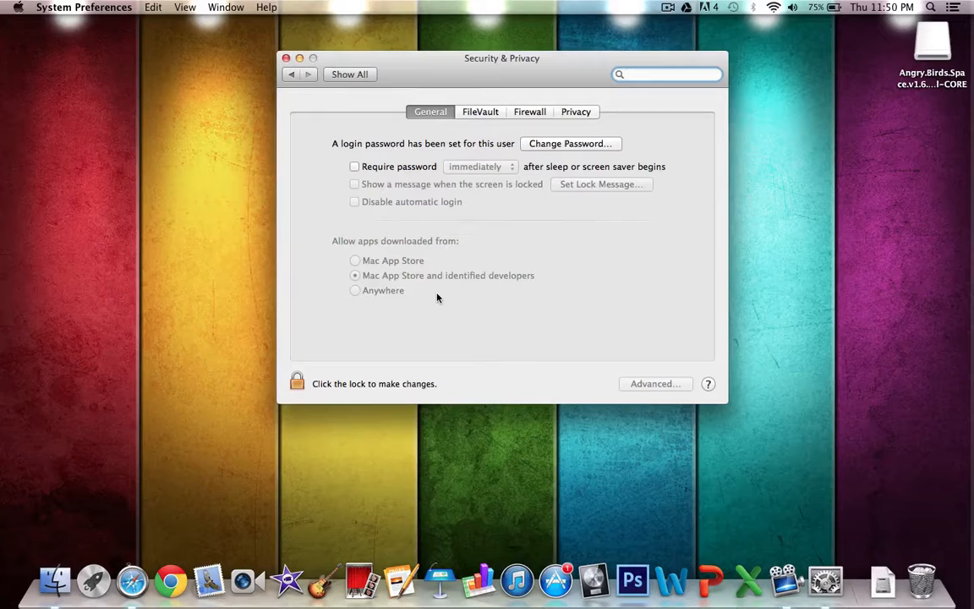
click(667, 74)
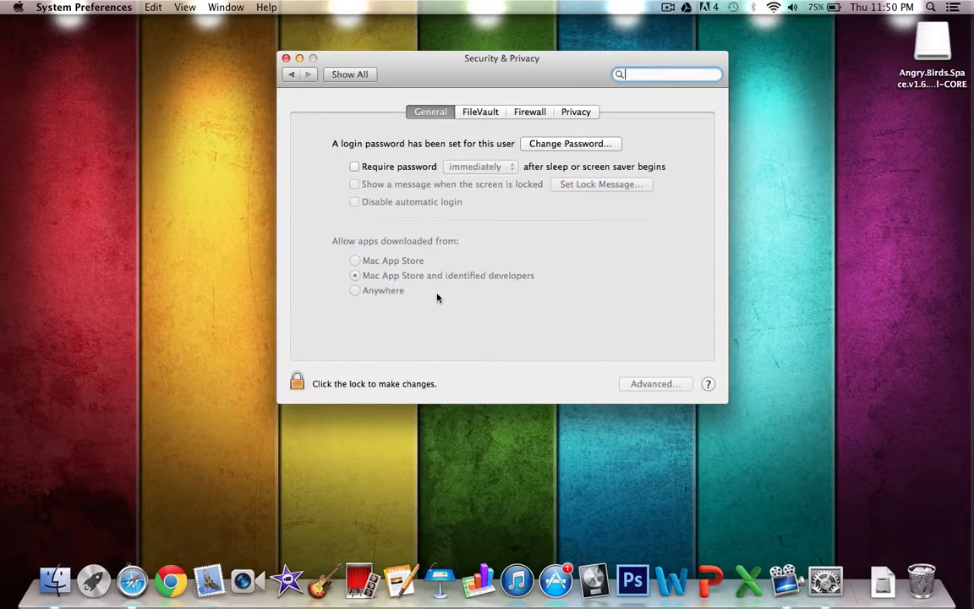
mouse_move(357, 302)
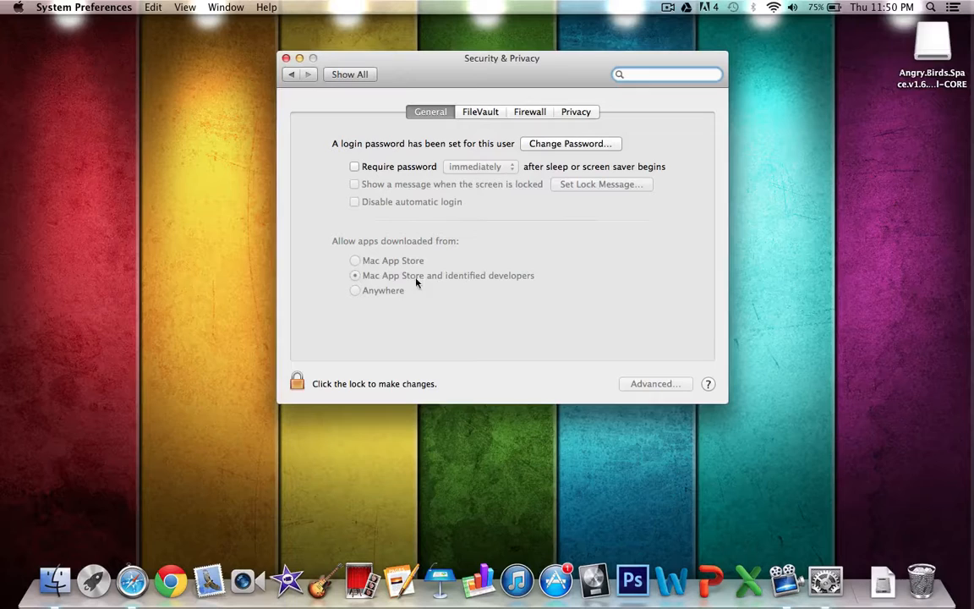
mouse_move(364, 294)
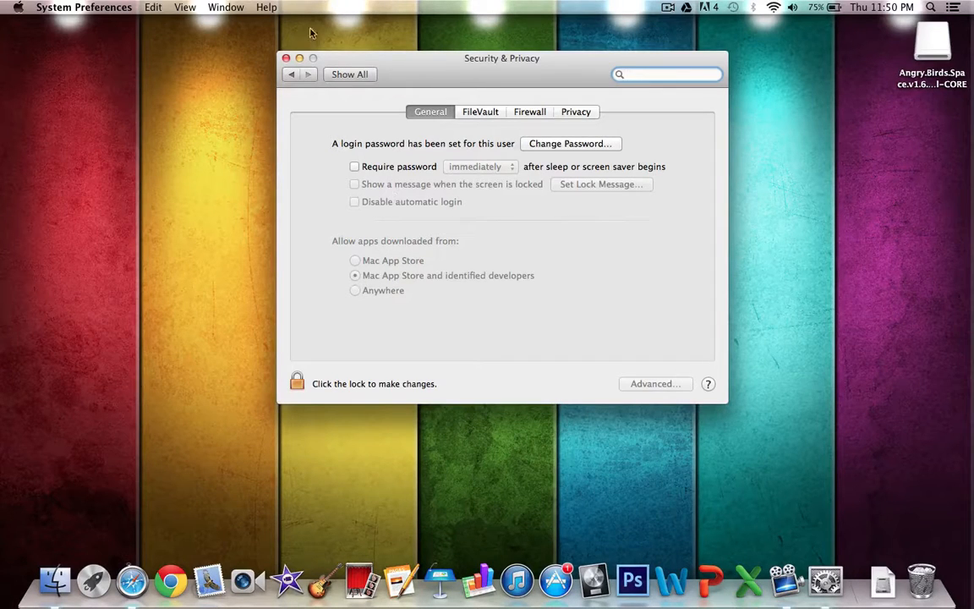
click(285, 57)
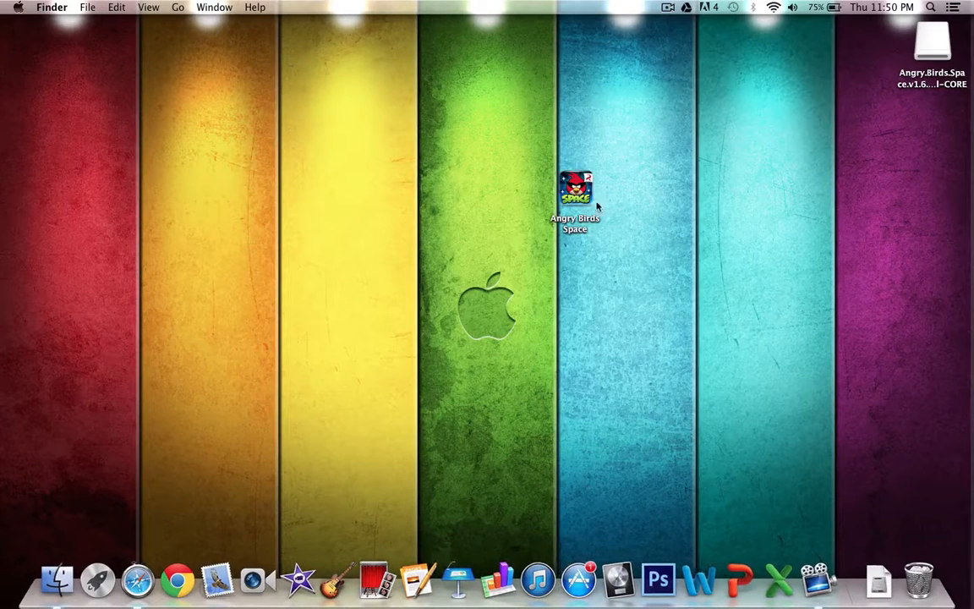
- Launch the desktop Angry Birds Space app and confirm Open in the unidentified-developer warning
right_click(575, 190)
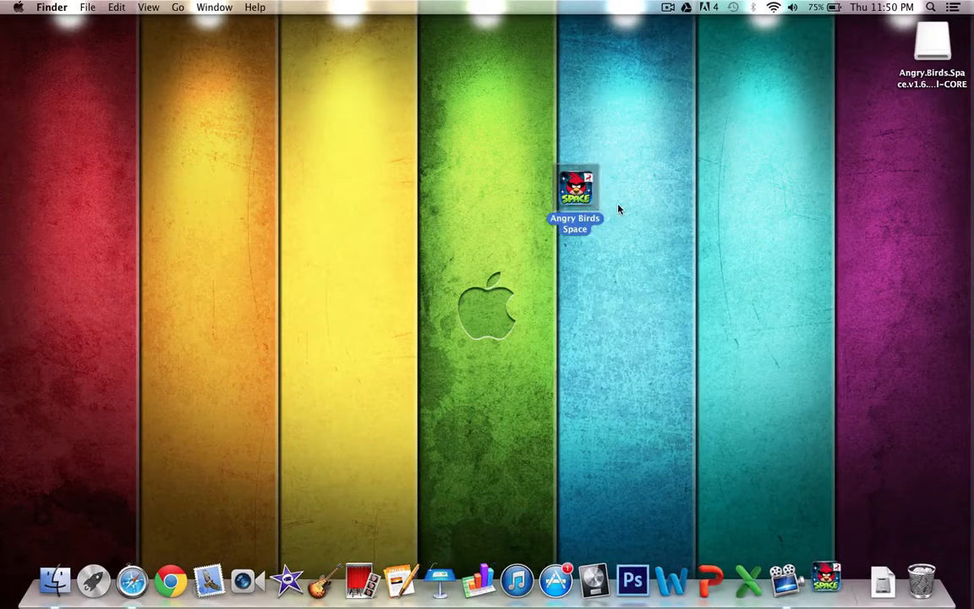
double_click(575, 186)
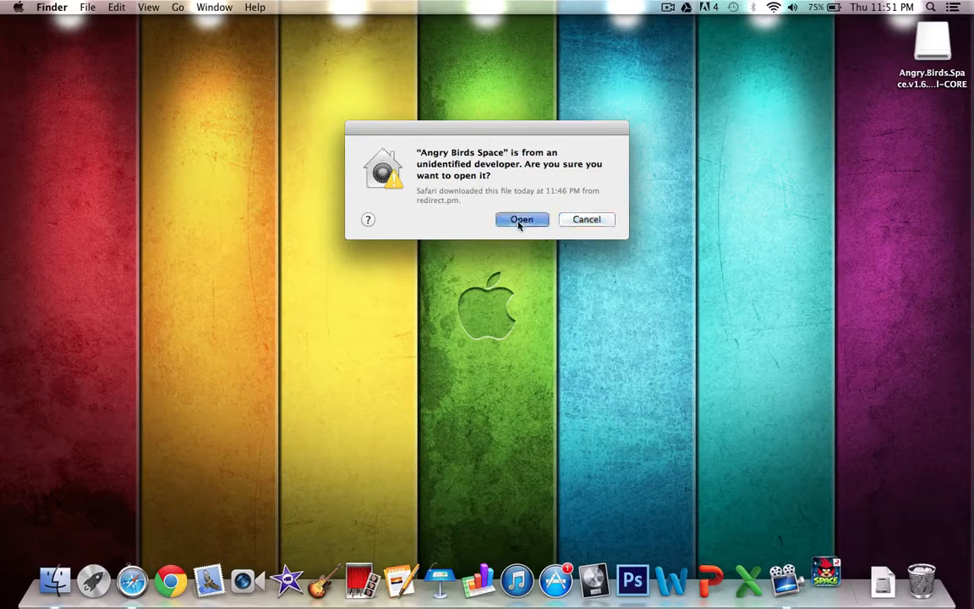
click(522, 219)
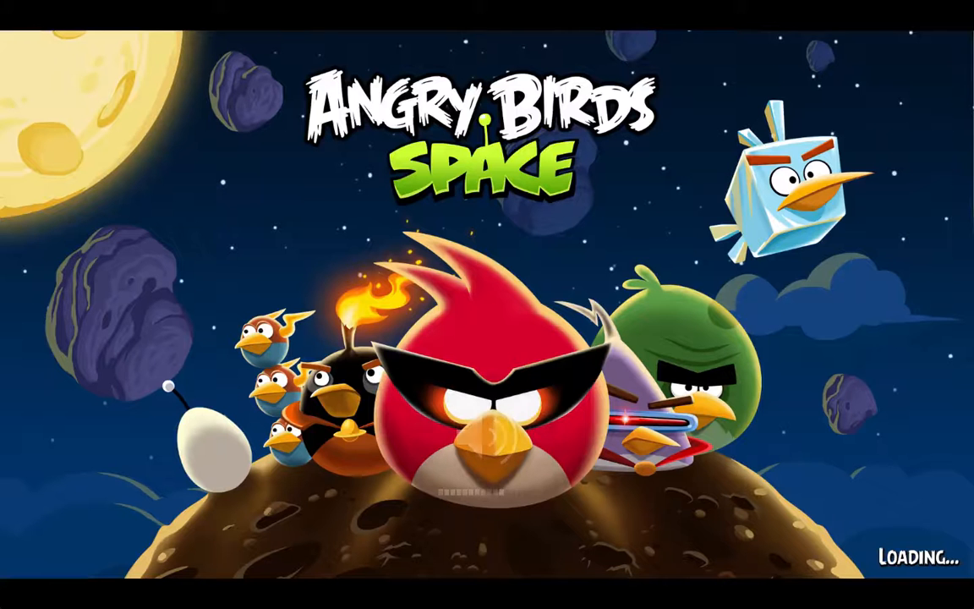
mouse_move(431, 173)
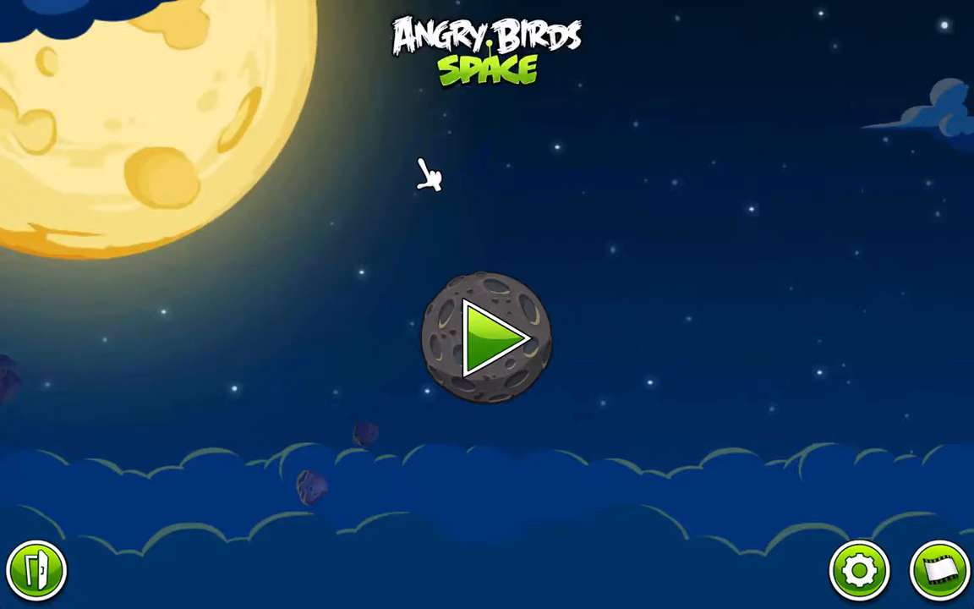
- Press play and flip between the Pig Bang and Cold Cuts episodes
click(489, 338)
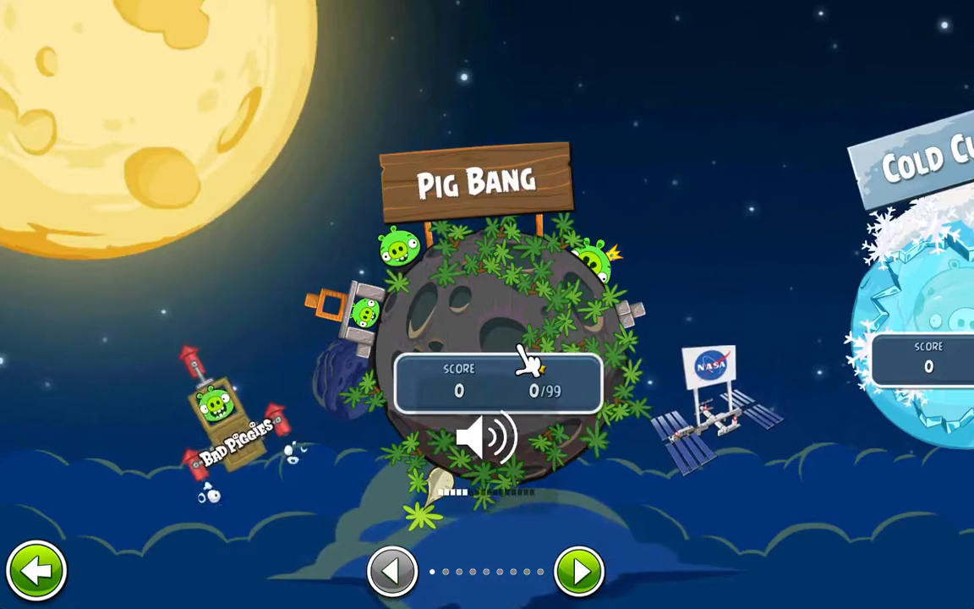
click(580, 571)
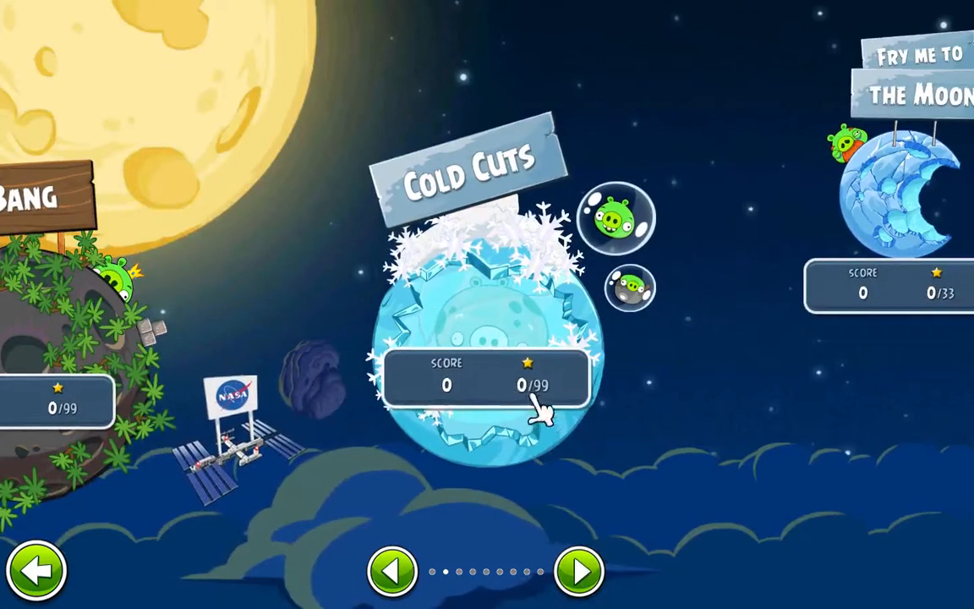
click(391, 571)
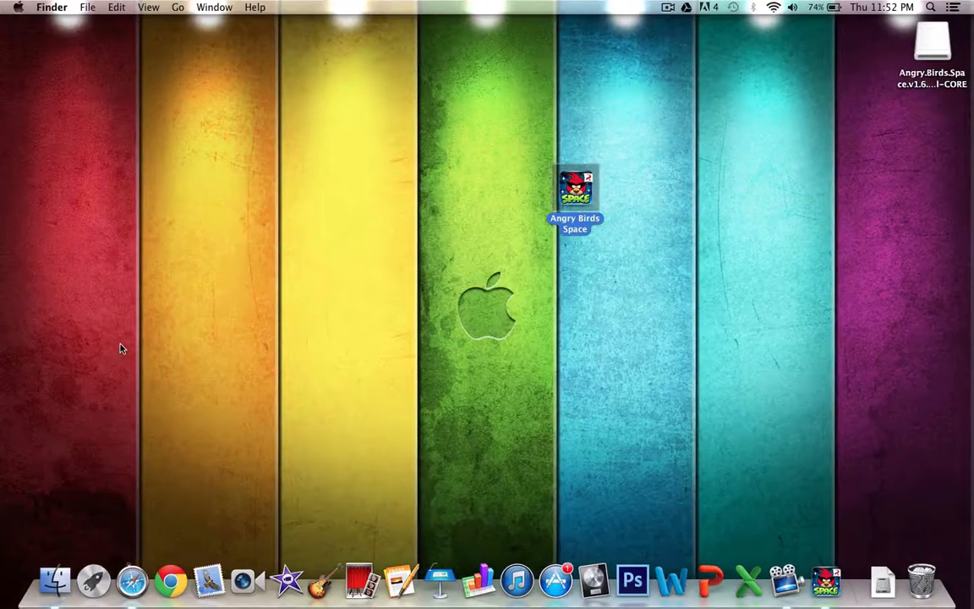
mouse_move(882, 186)
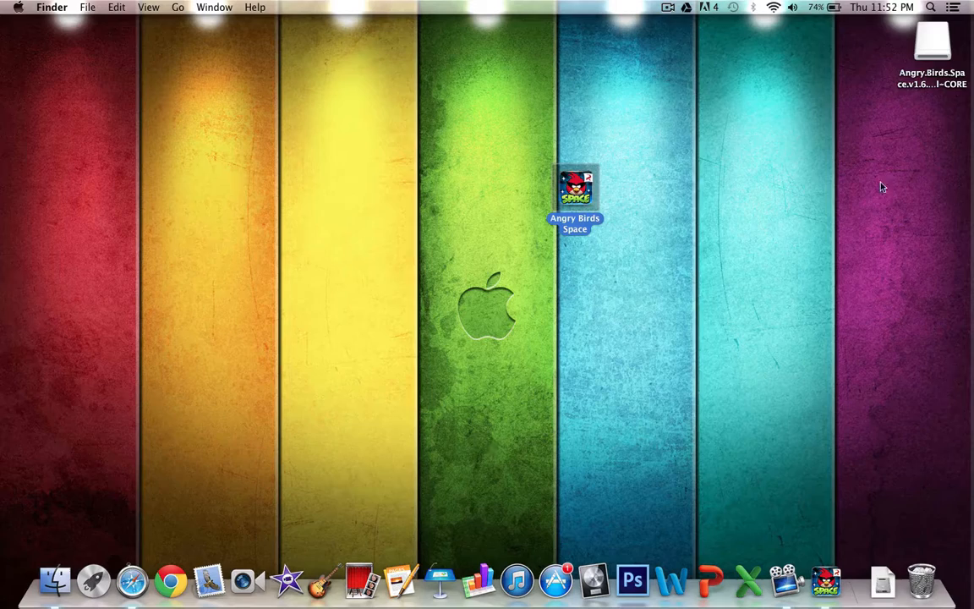
right_click(933, 42)
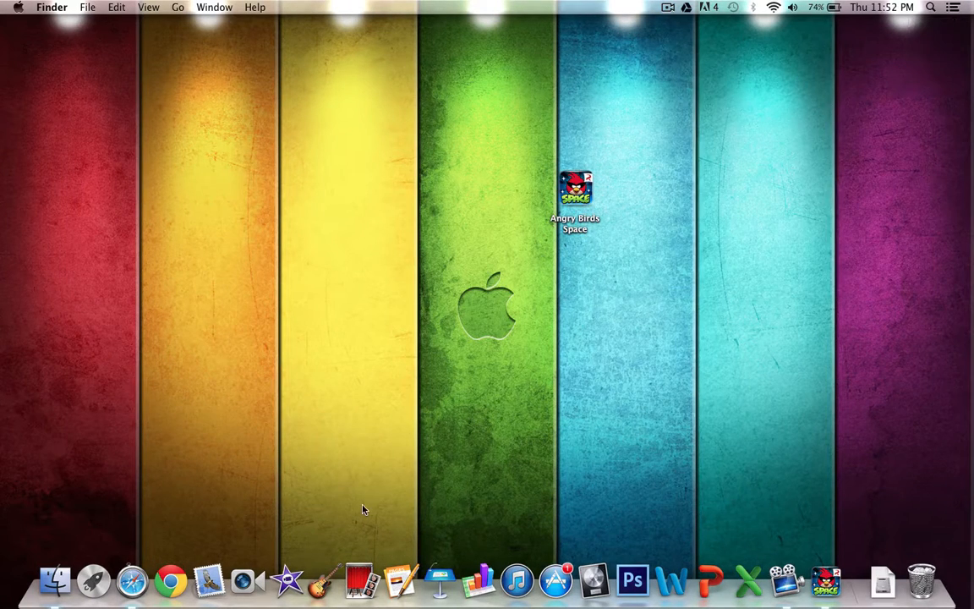
mouse_move(401, 581)
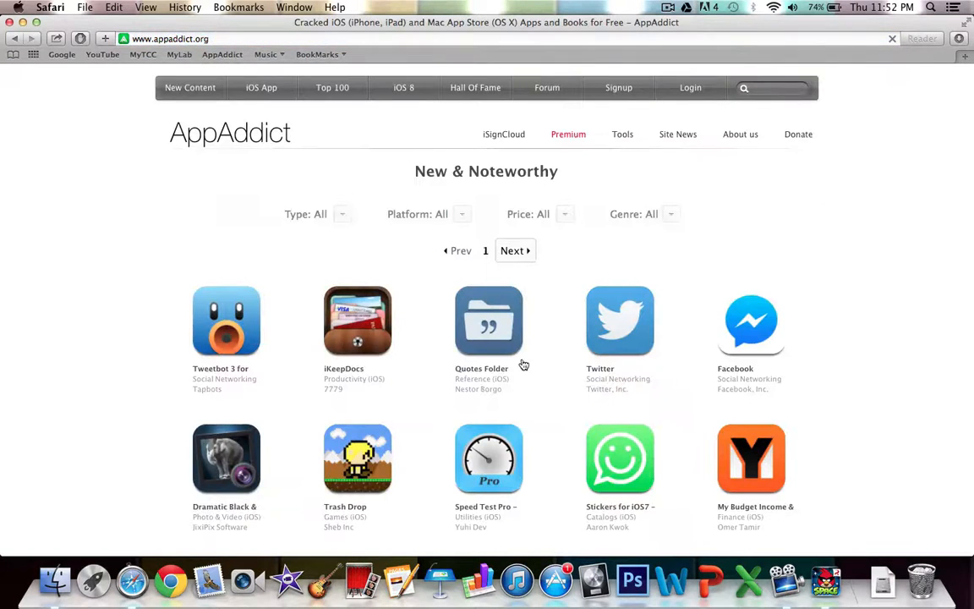
- Scroll down and back up through AppAddict's New & Noteworthy list
scroll(down, 3)
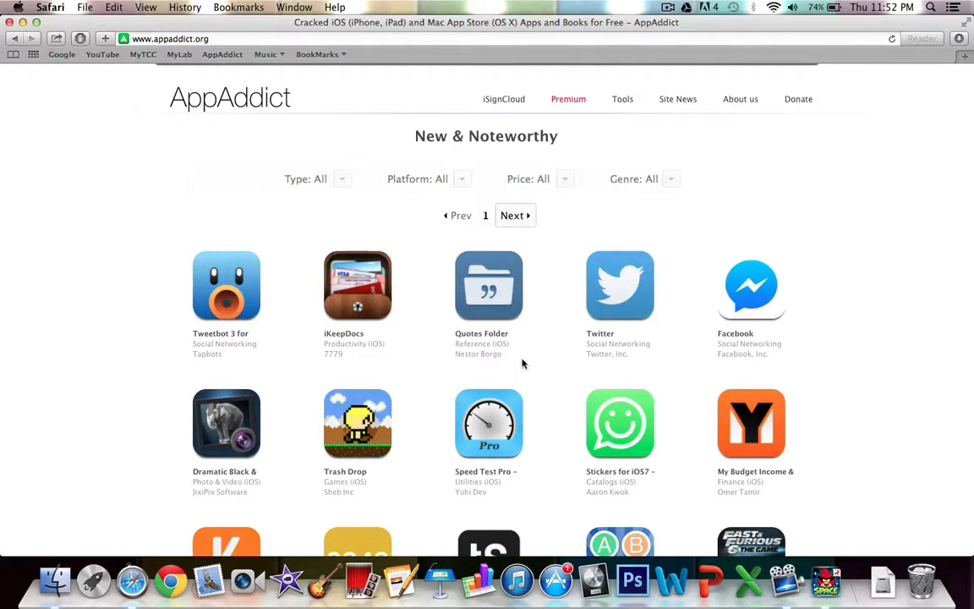
scroll(down, 3)
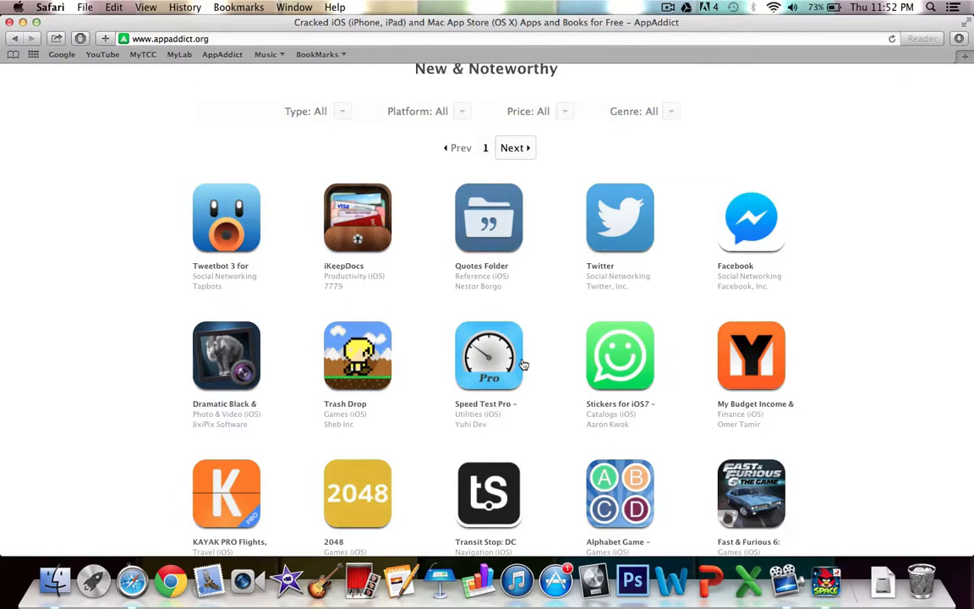
scroll(down, 3)
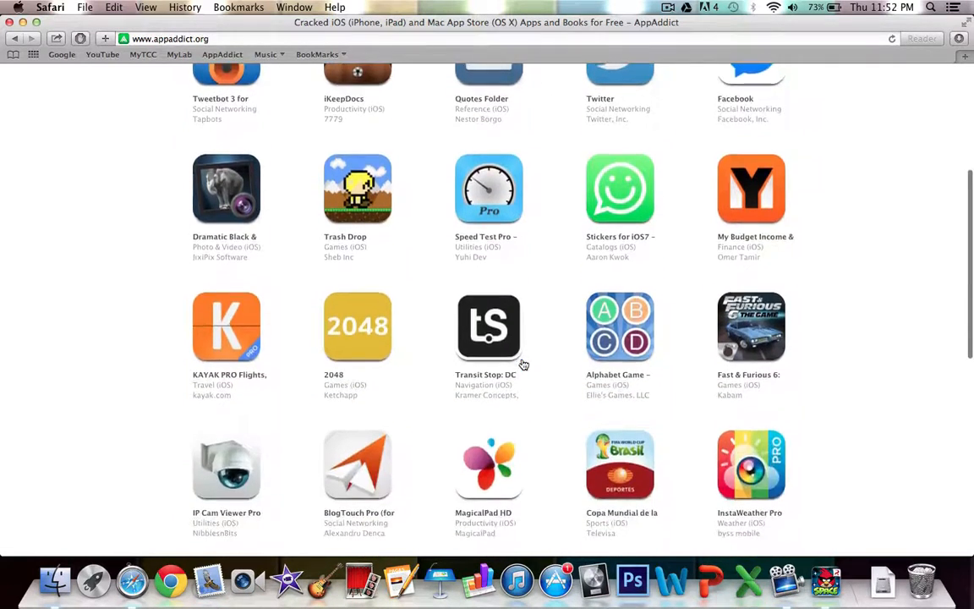
scroll(up, 3)
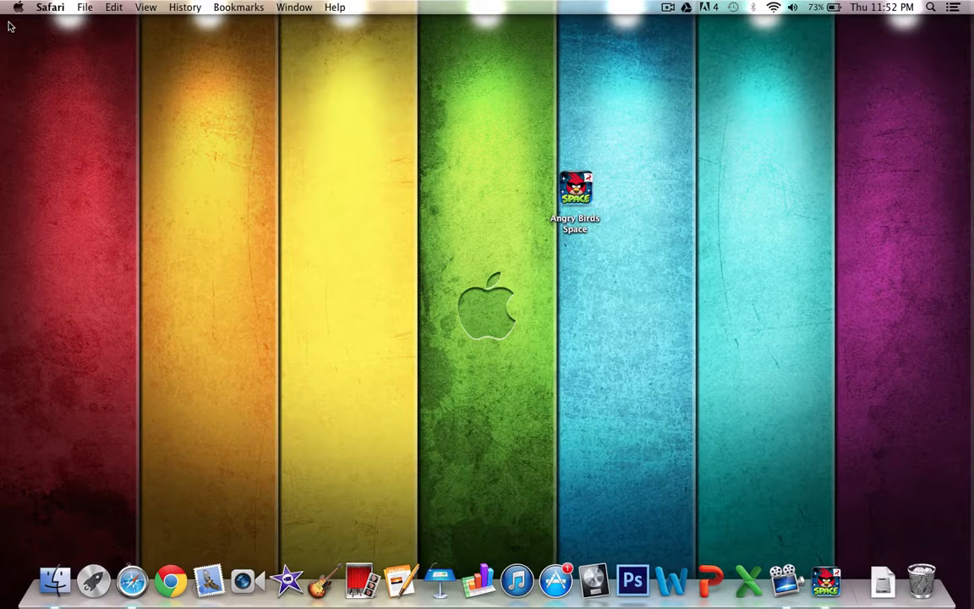
mouse_move(761, 80)
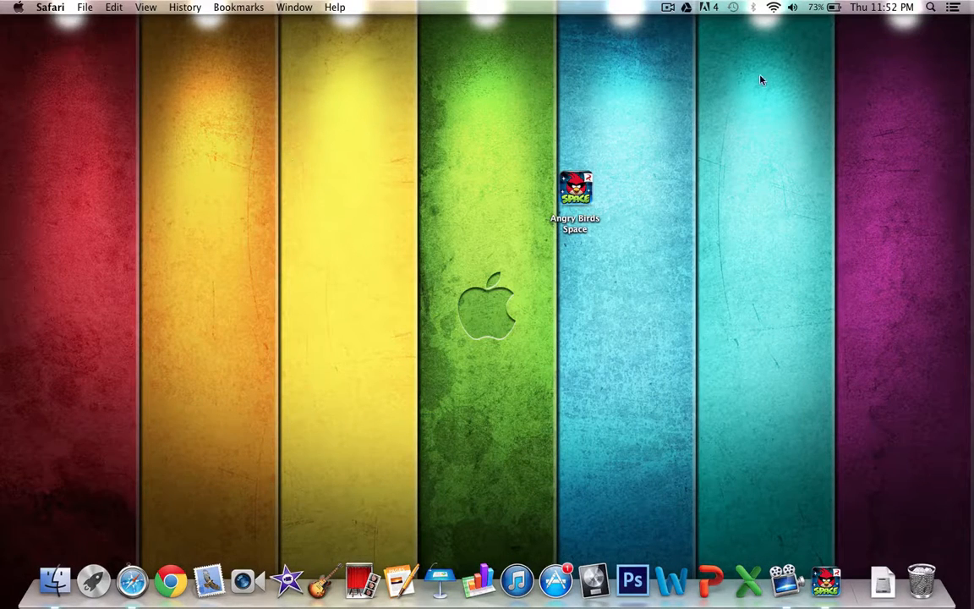